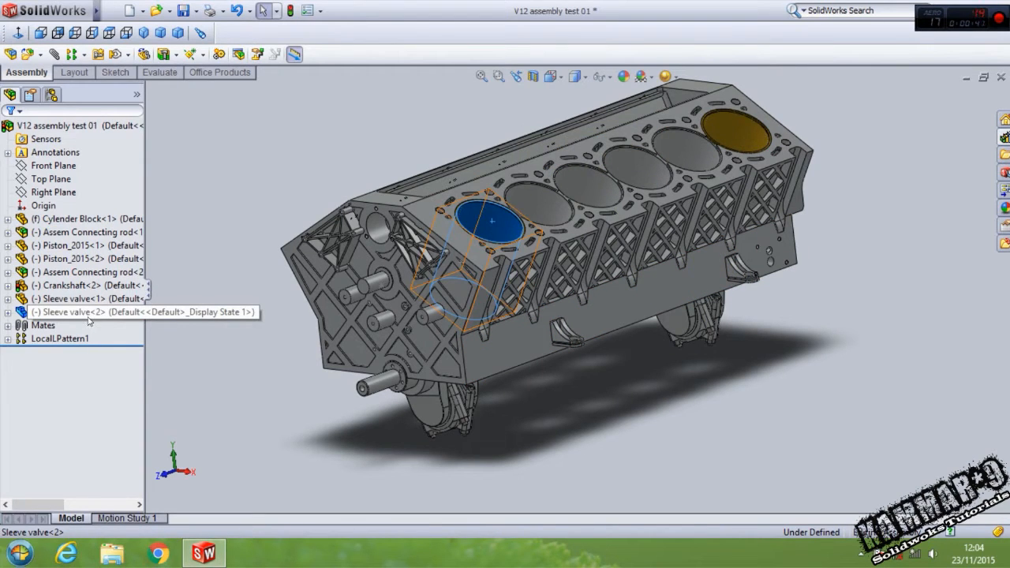
Hide the Cylinder Block to expose the crankshaft, rods, pistons and sleeve valves.
left_click(71, 311)
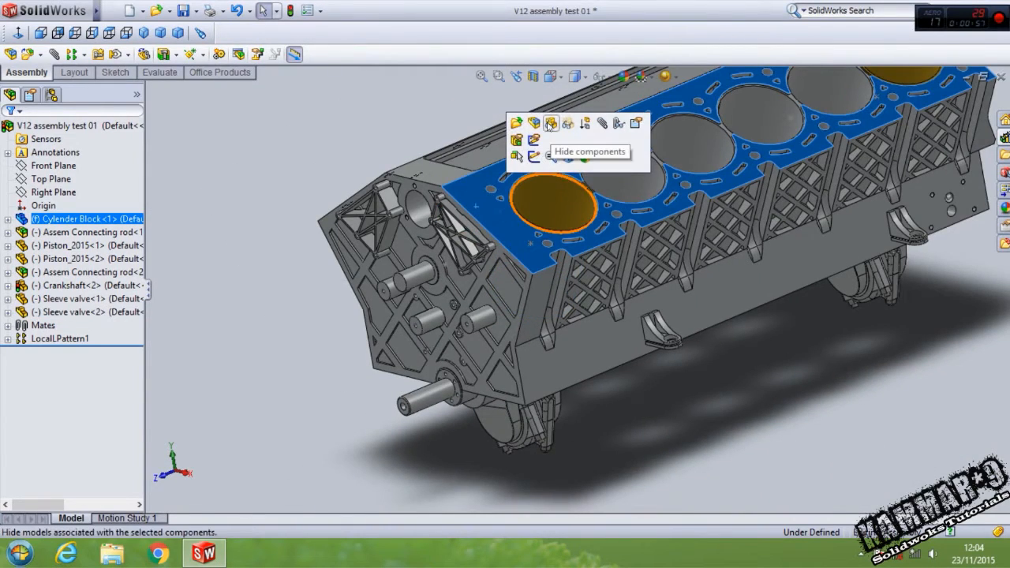
left_click(551, 123)
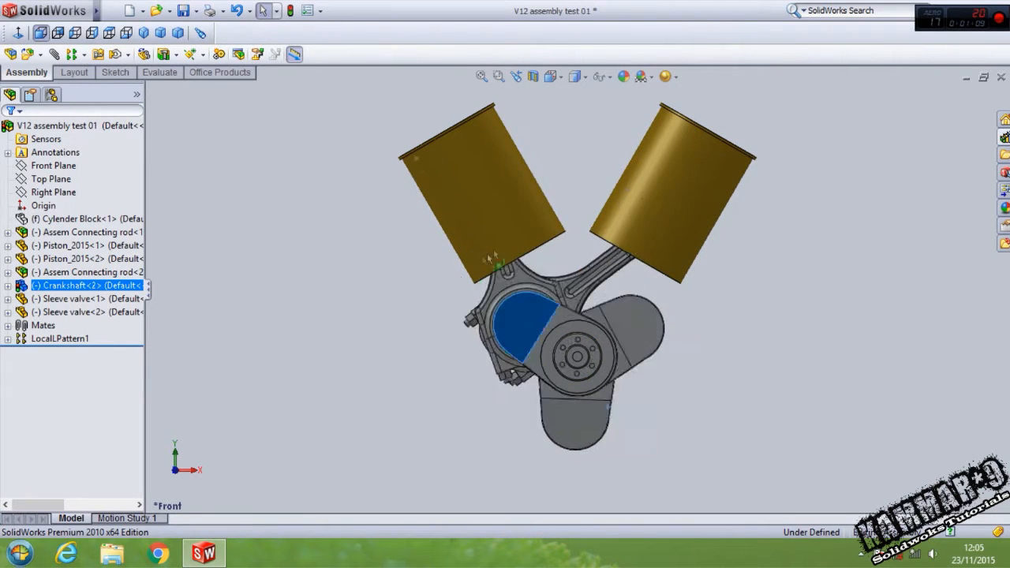
left_click_drag(552, 276, 395, 355)
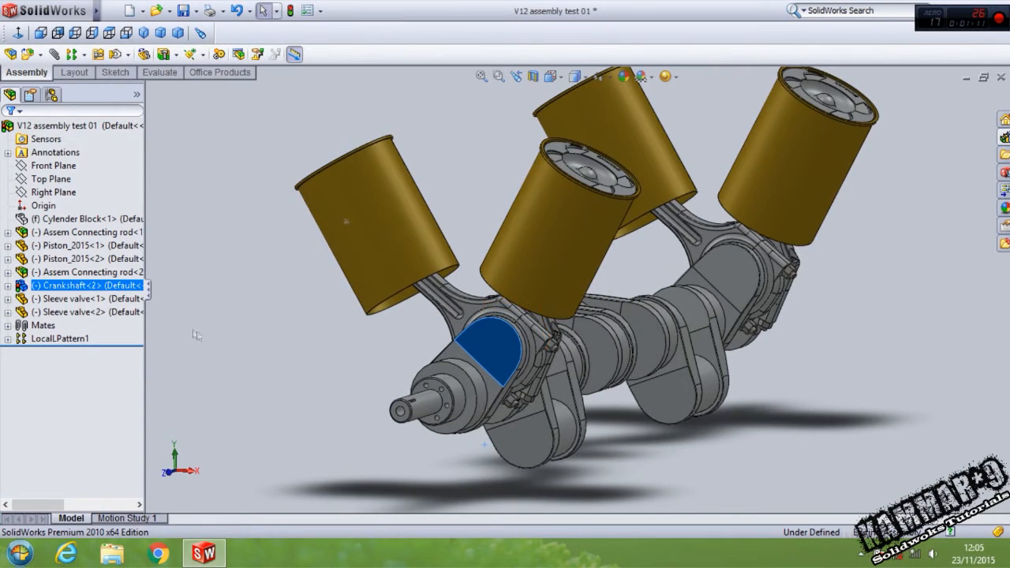
left_click(60, 338)
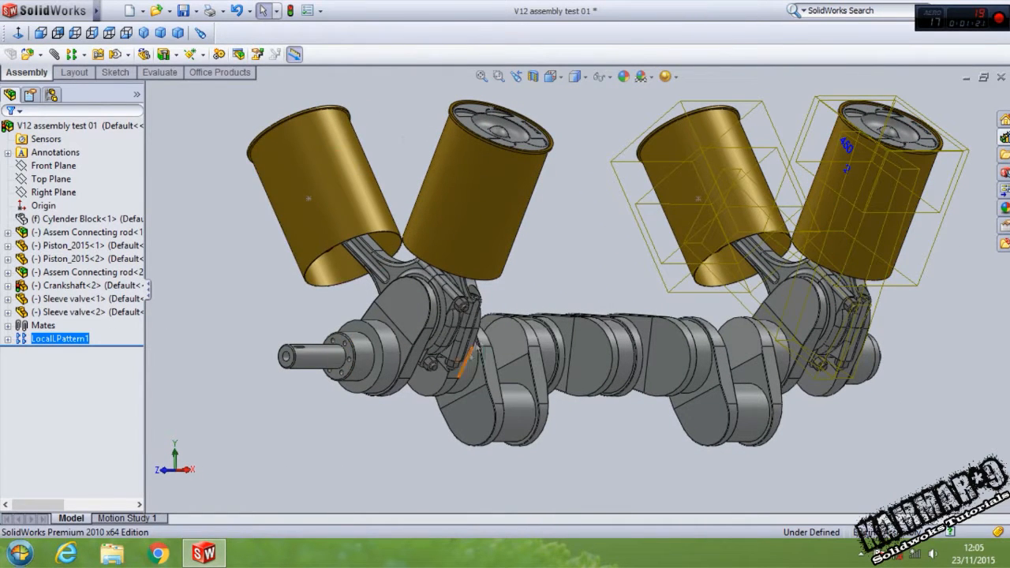
left_click(71, 126)
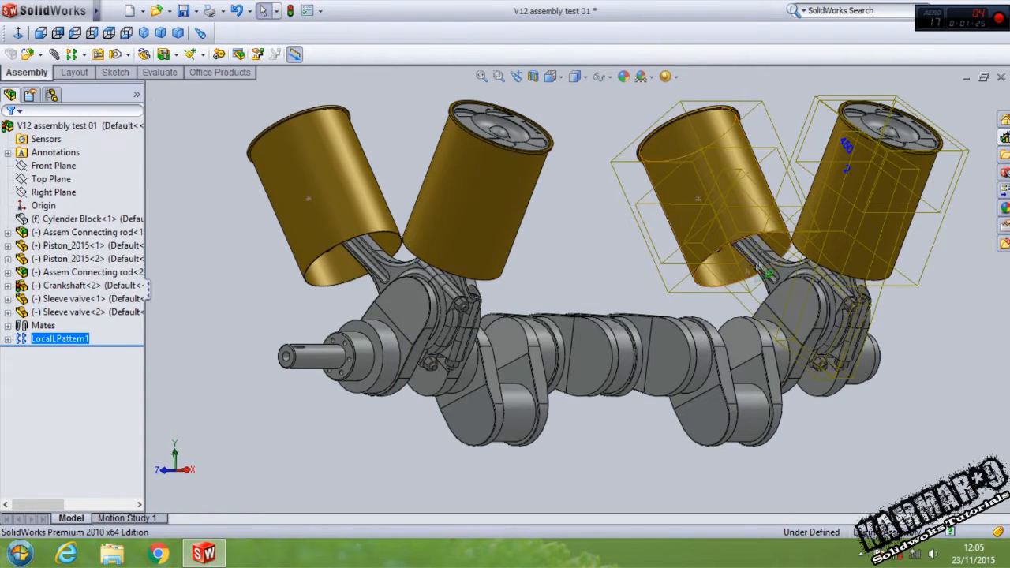
mouse_move(833, 276)
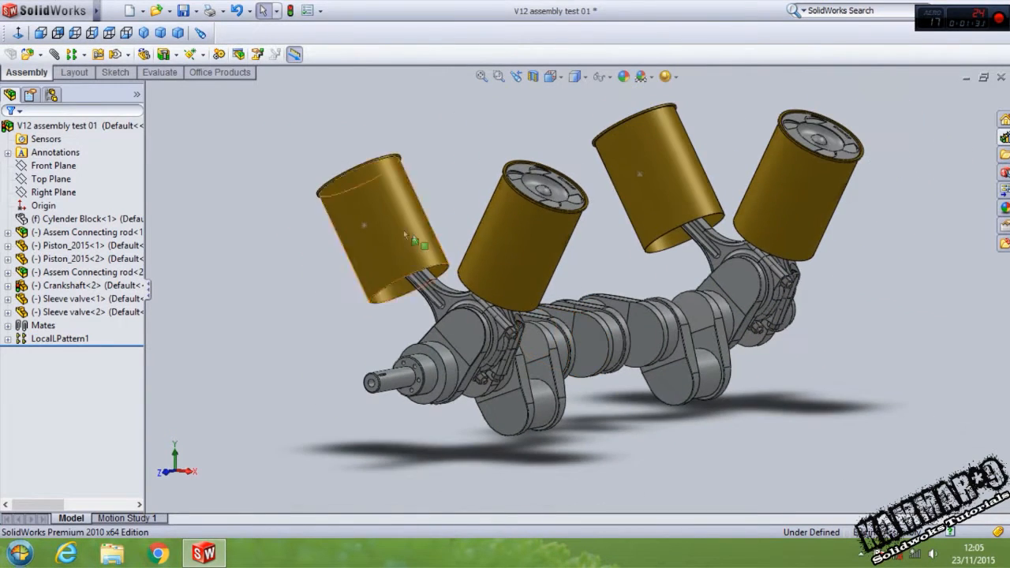
mouse_move(129, 10)
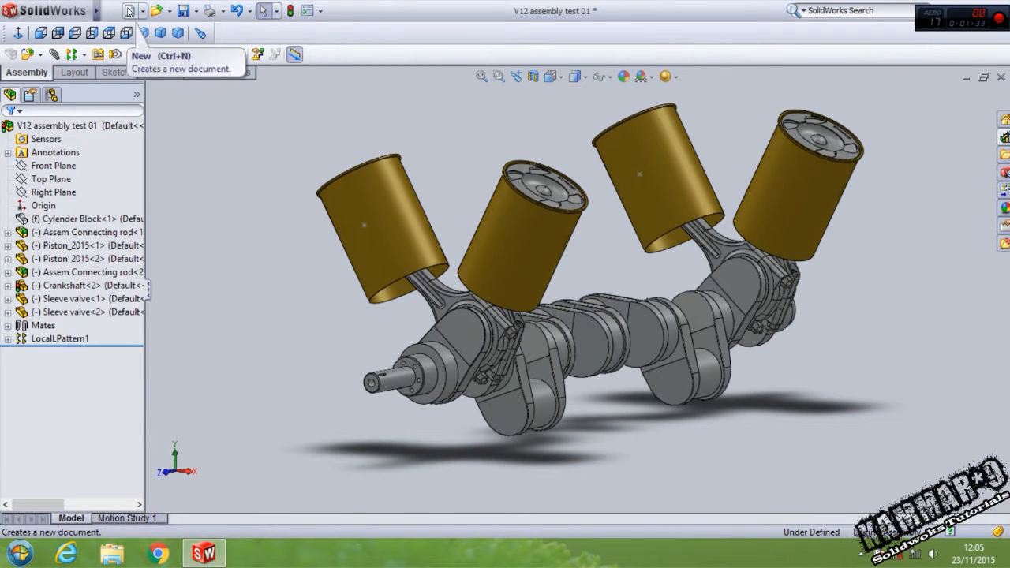
Create a new single-part document, Part1.
left_click(129, 10)
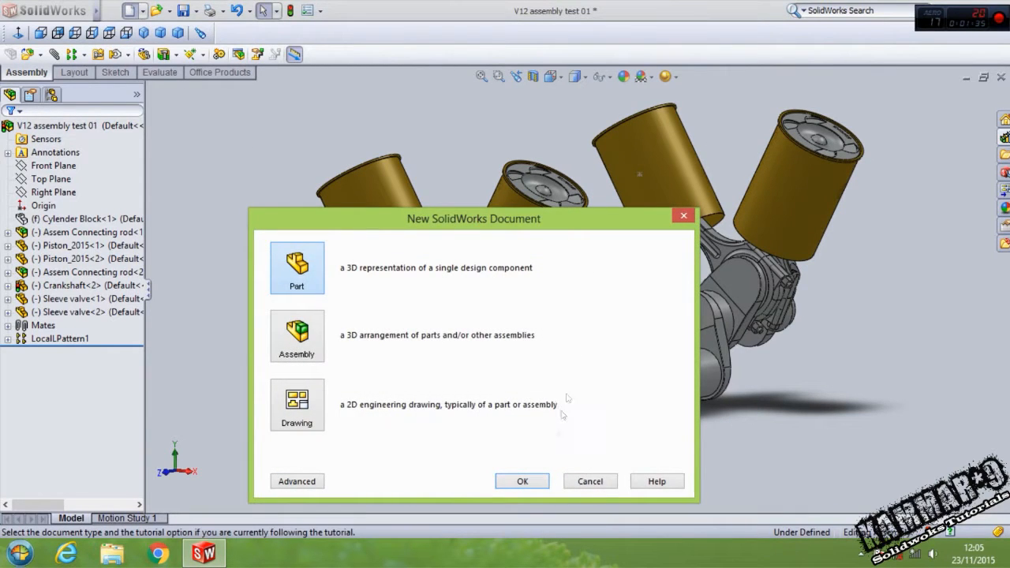
left_click(521, 482)
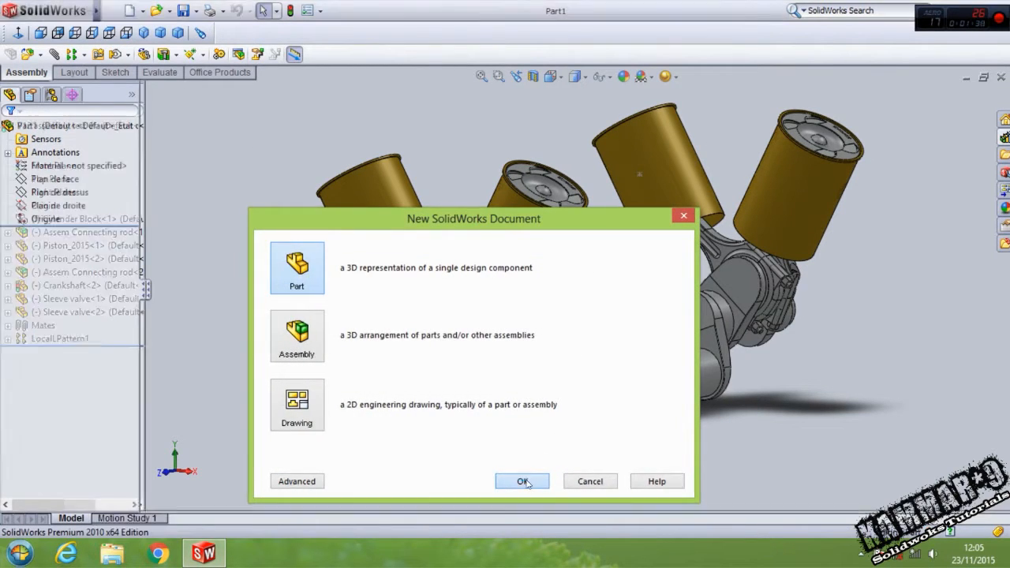
left_click(522, 482)
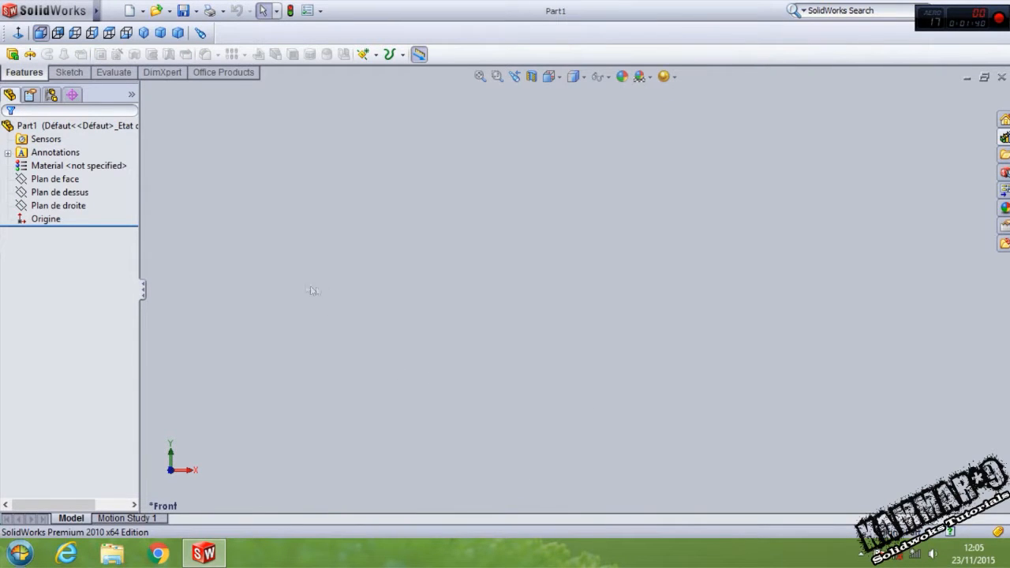
Start a sketch on the top plane (Plan de dessus).
left_click(57, 205)
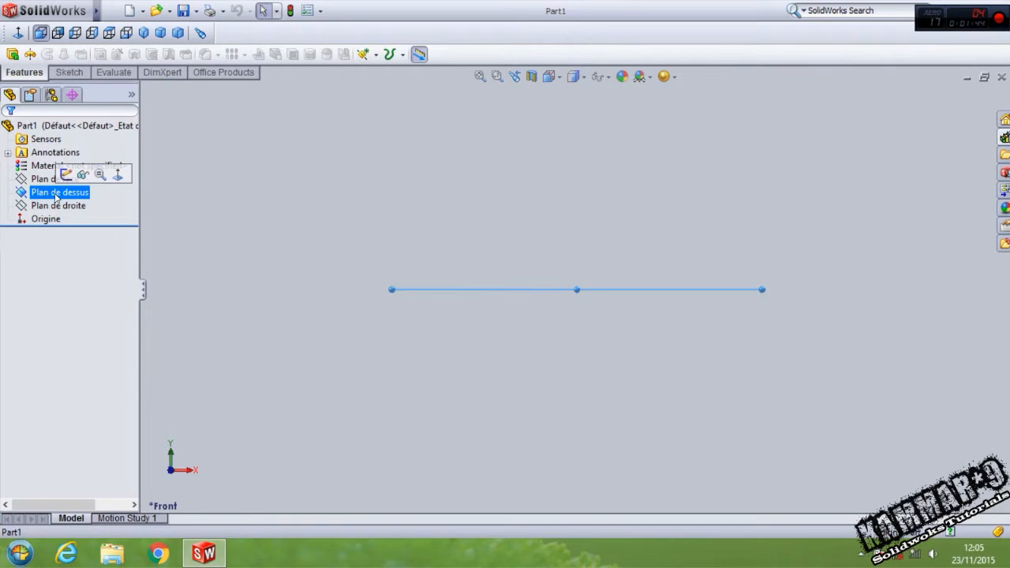
left_click(59, 192)
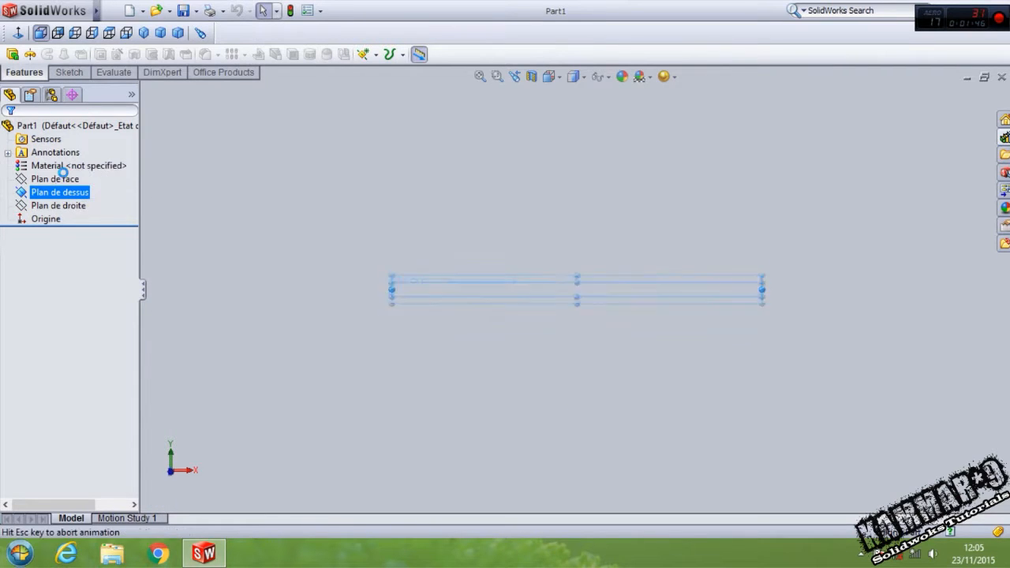
left_click(60, 192)
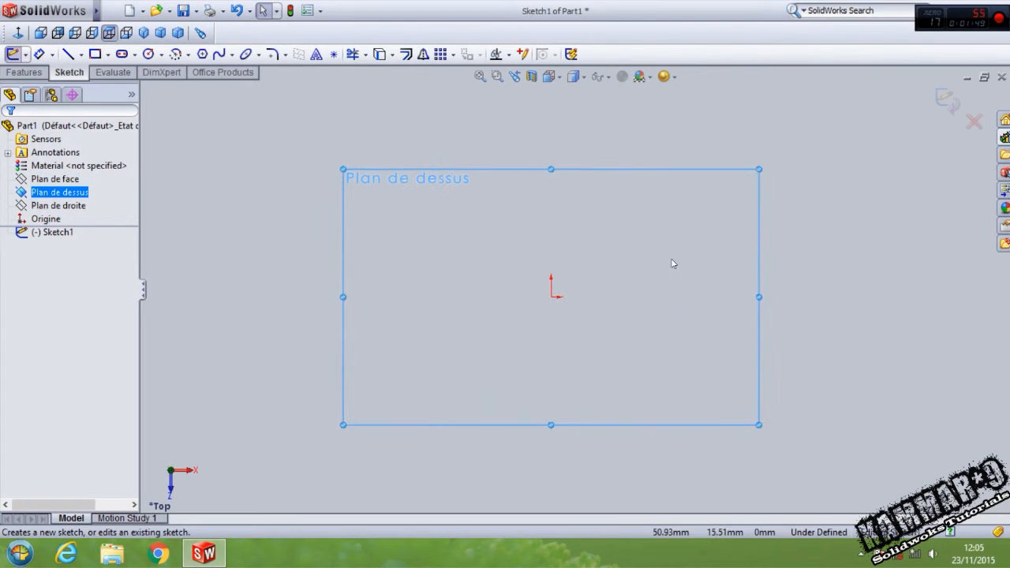
mouse_move(176, 110)
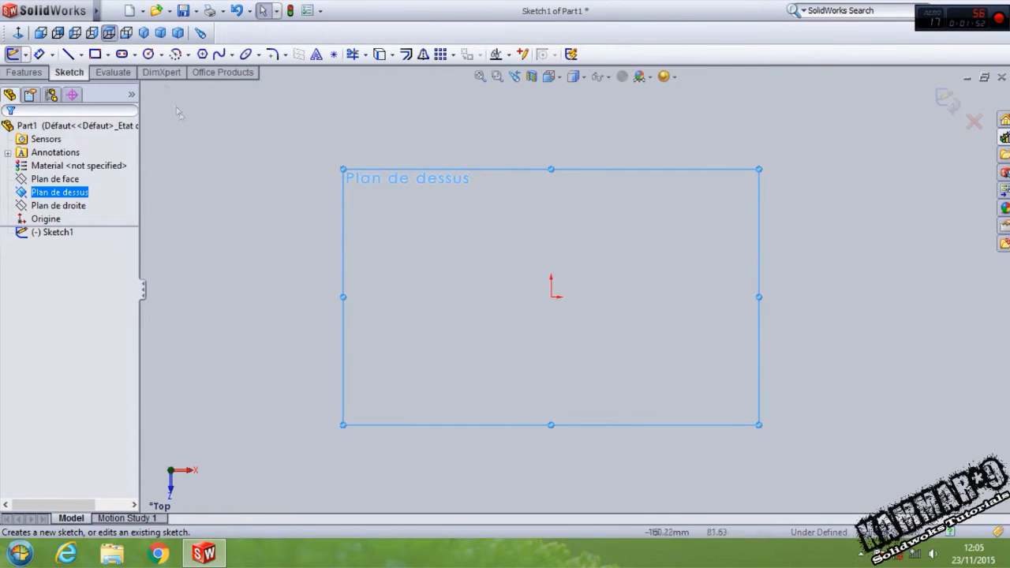
Sketch an 85 mm circle at the origin and Boss-Extrude it 118 mm.
left_click(146, 54)
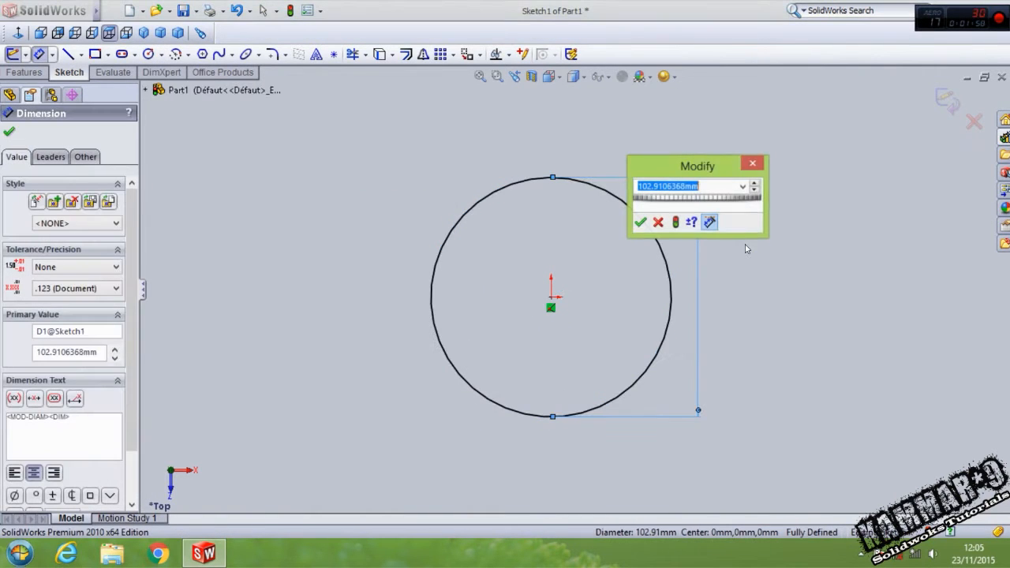
type("8")
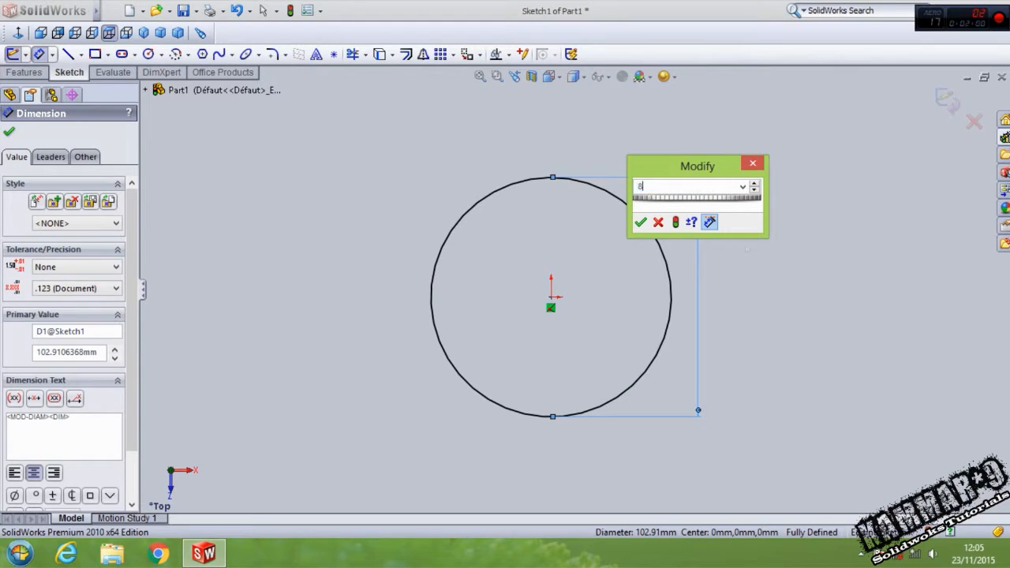
left_click(640, 222)
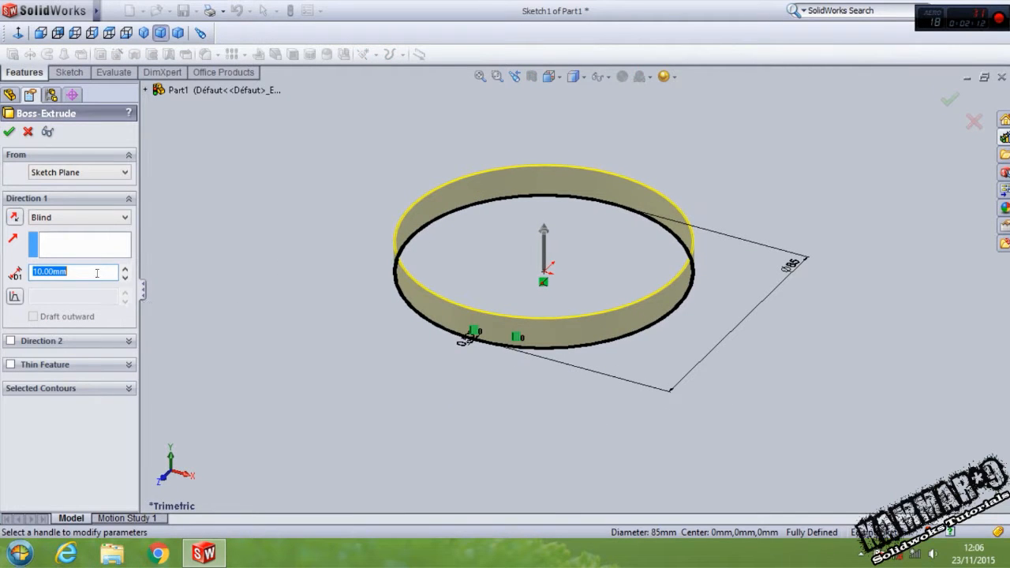
type("118.00mm")
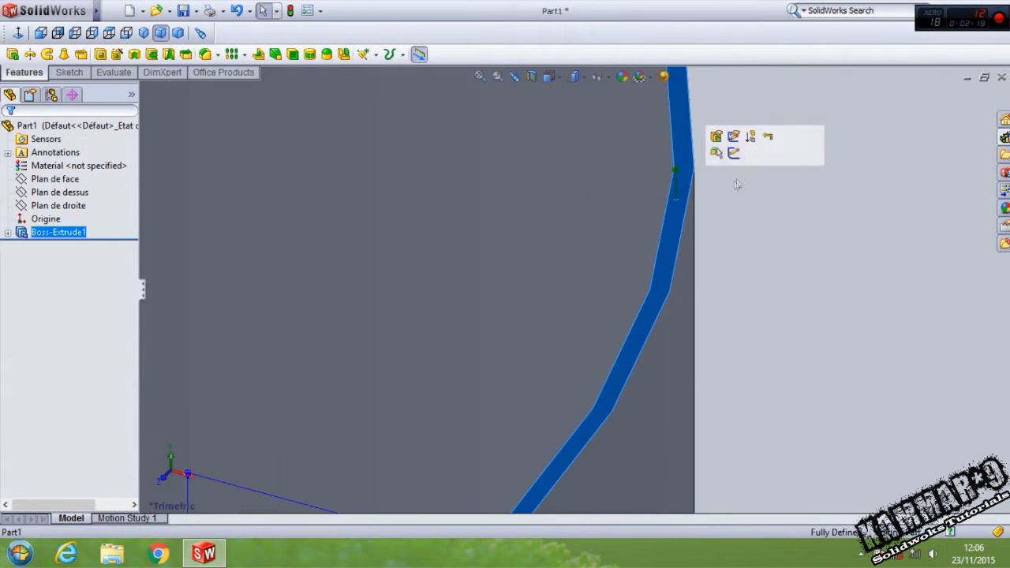
On the cylinder's end face, sketch a 90 mm circle and convert the tube's edge for the rim.
left_click(716, 136)
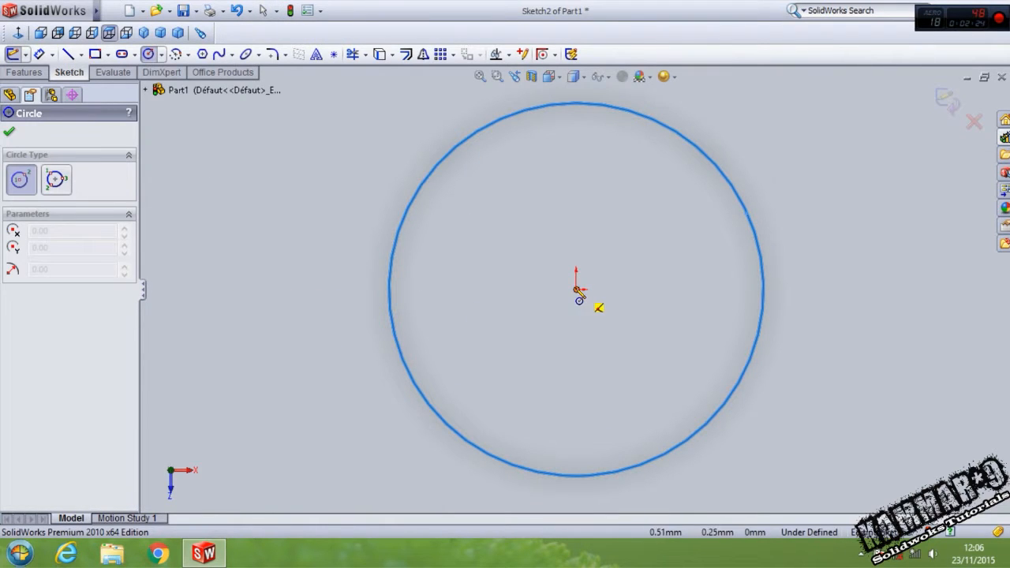
left_click(9, 132)
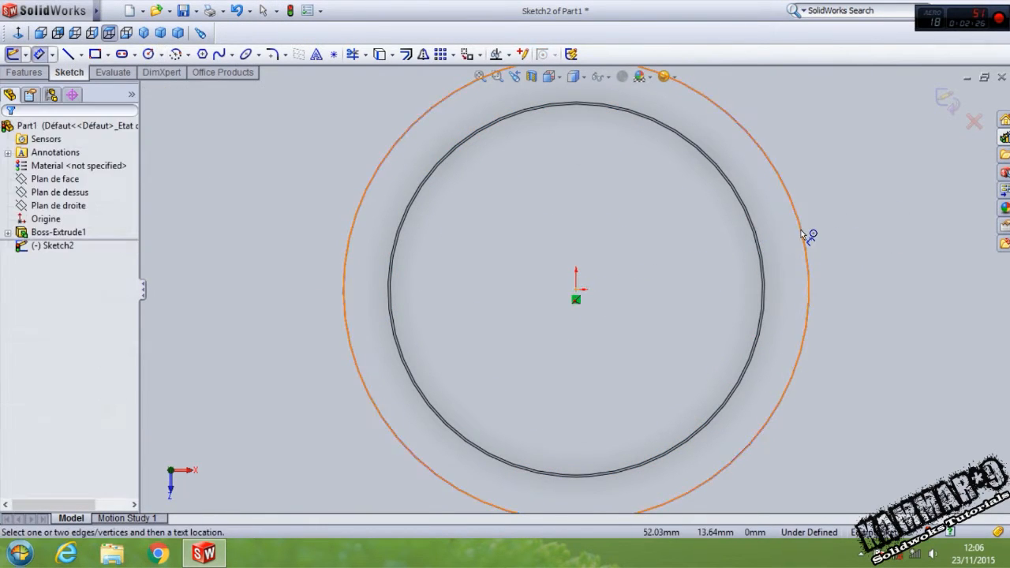
left_click(804, 235)
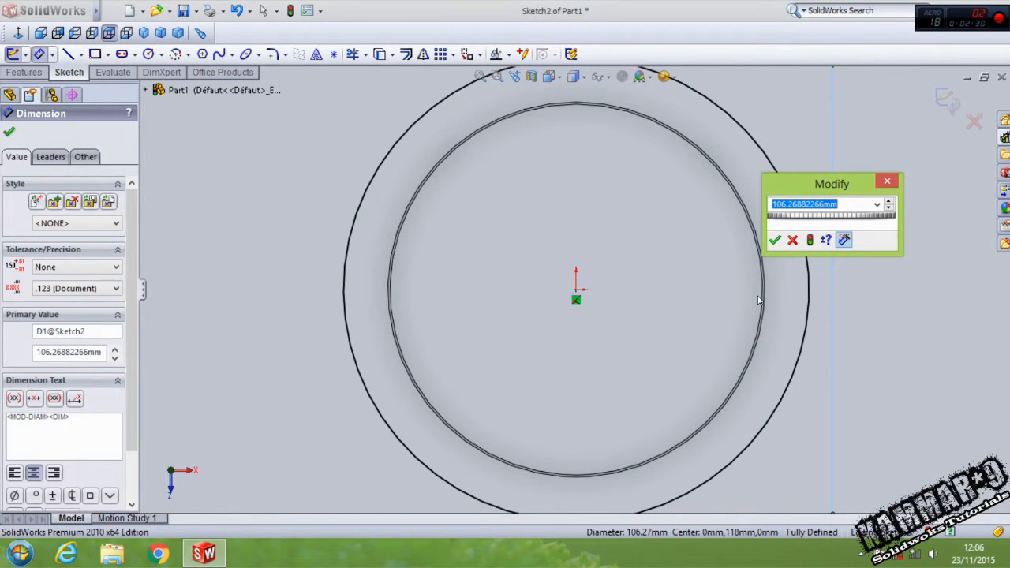
left_click(775, 240)
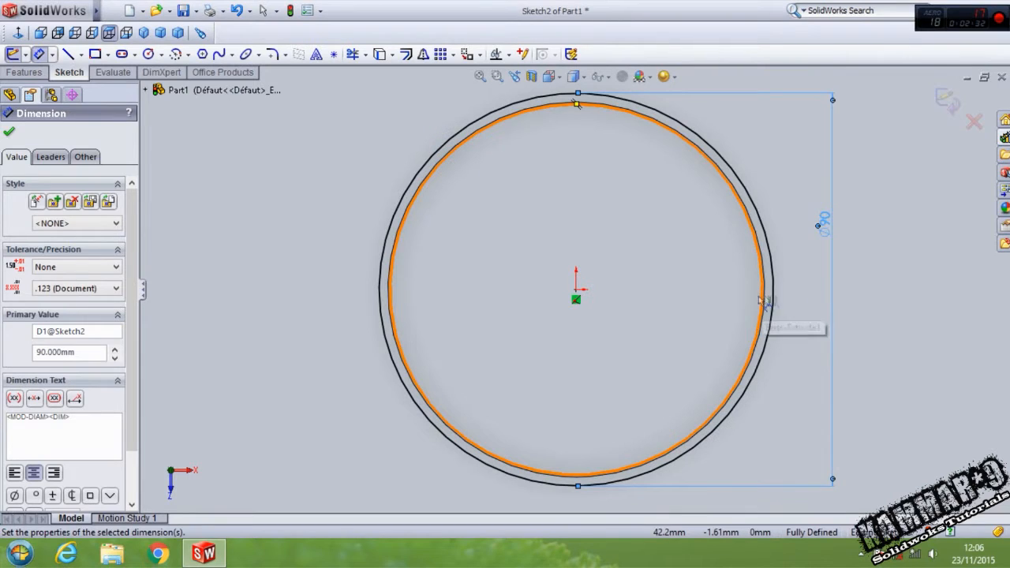
left_click(9, 132)
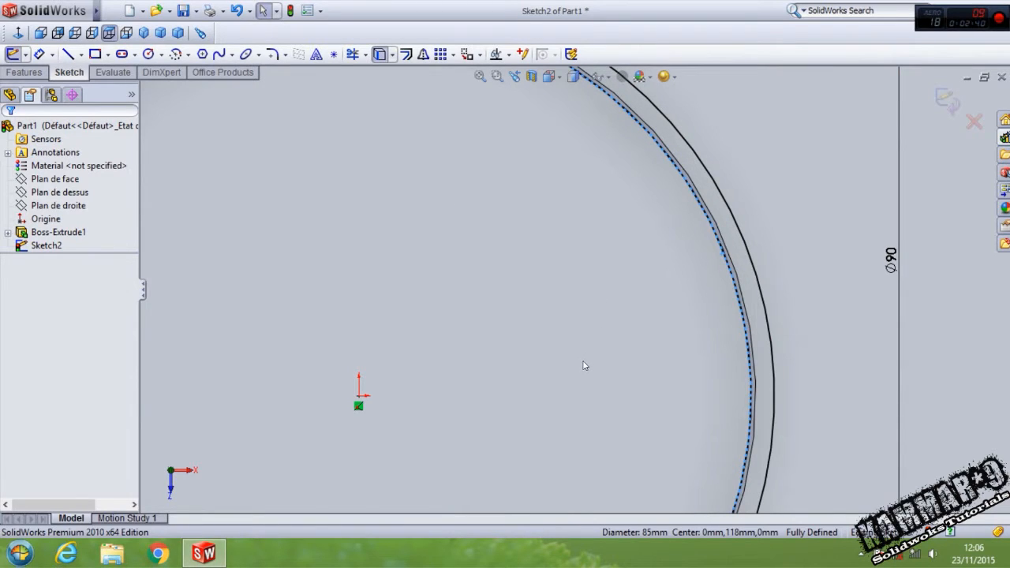
left_click(382, 53)
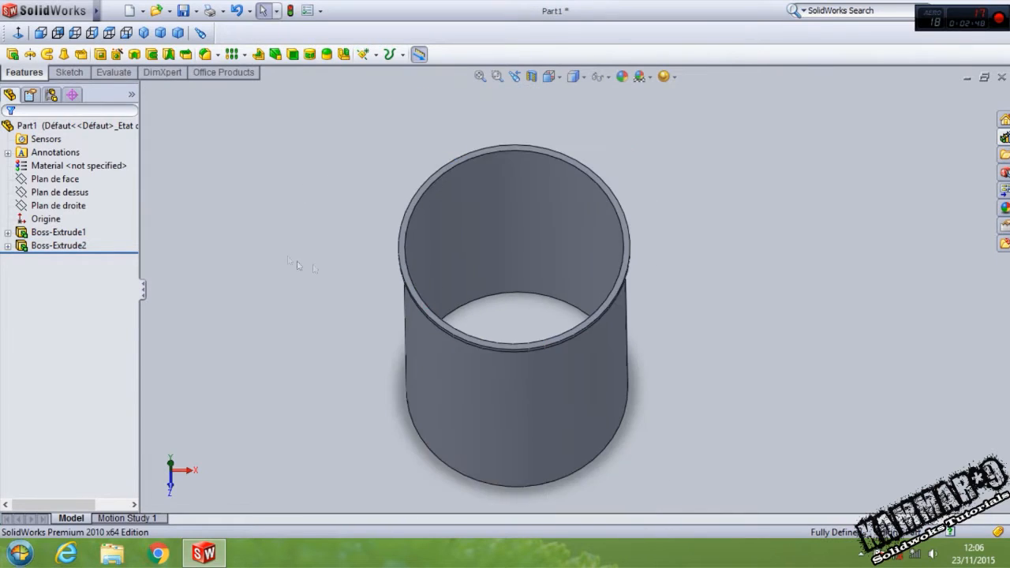
Assign brass (Laiton) as the part material and open Save As.
right_click(67, 165)
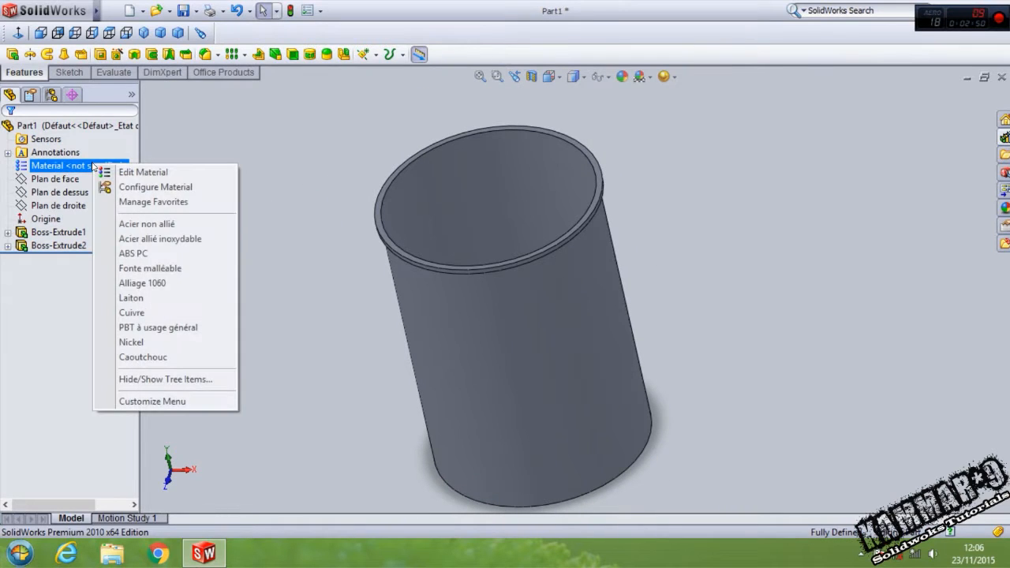
mouse_move(131, 298)
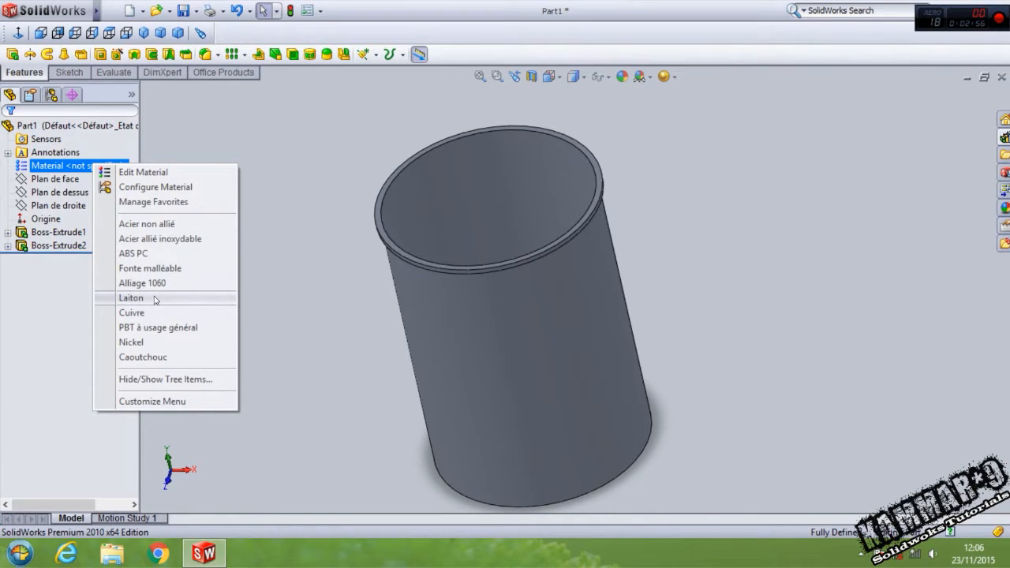
left_click(395, 337)
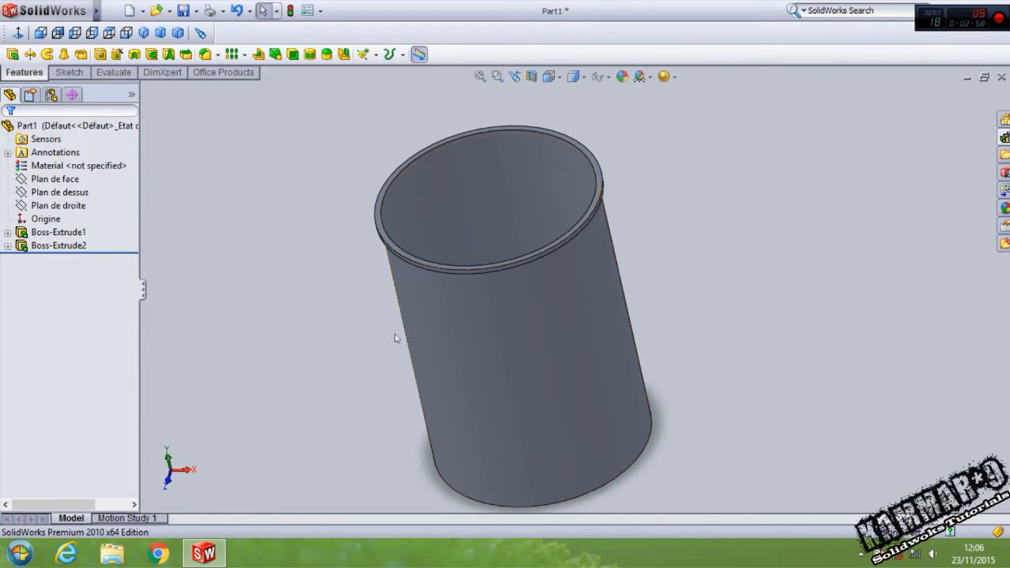
left_click(79, 165)
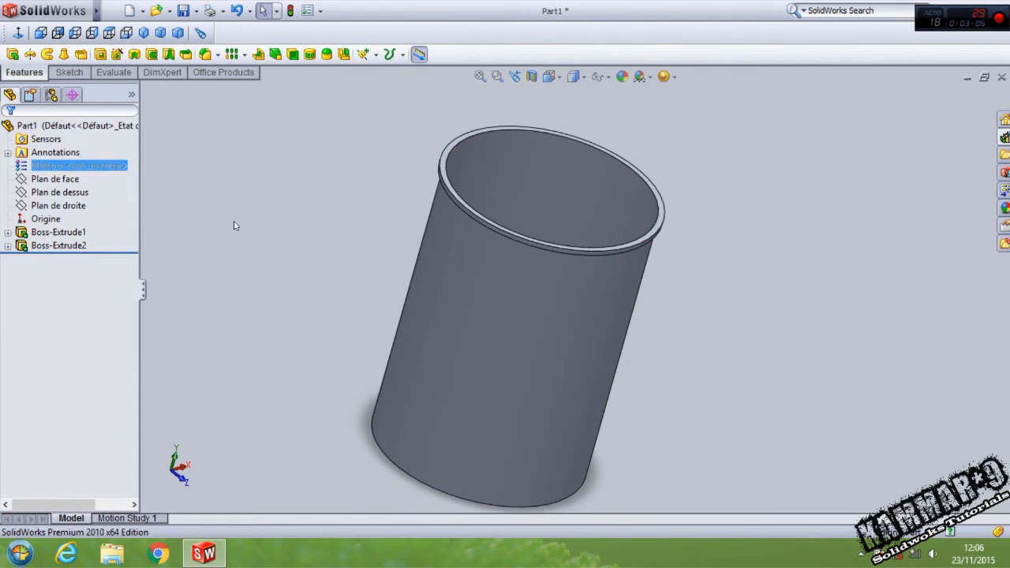
left_click(185, 11)
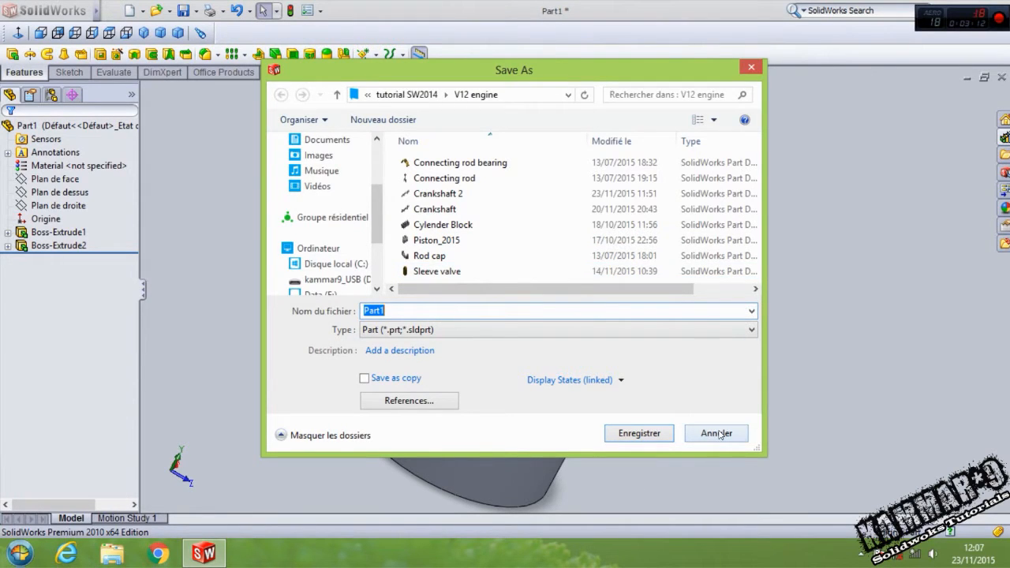
left_click(437, 271)
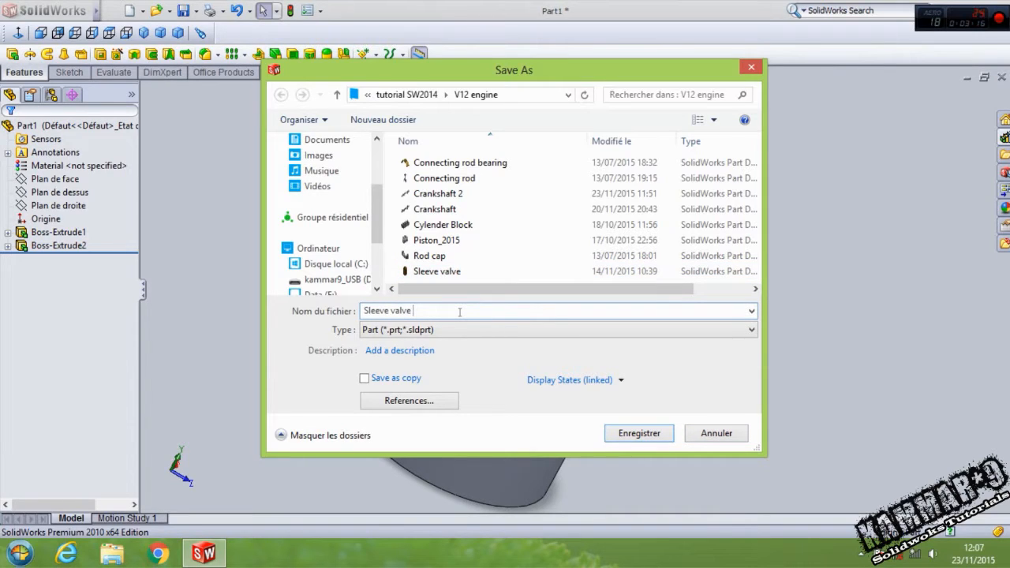
type("1")
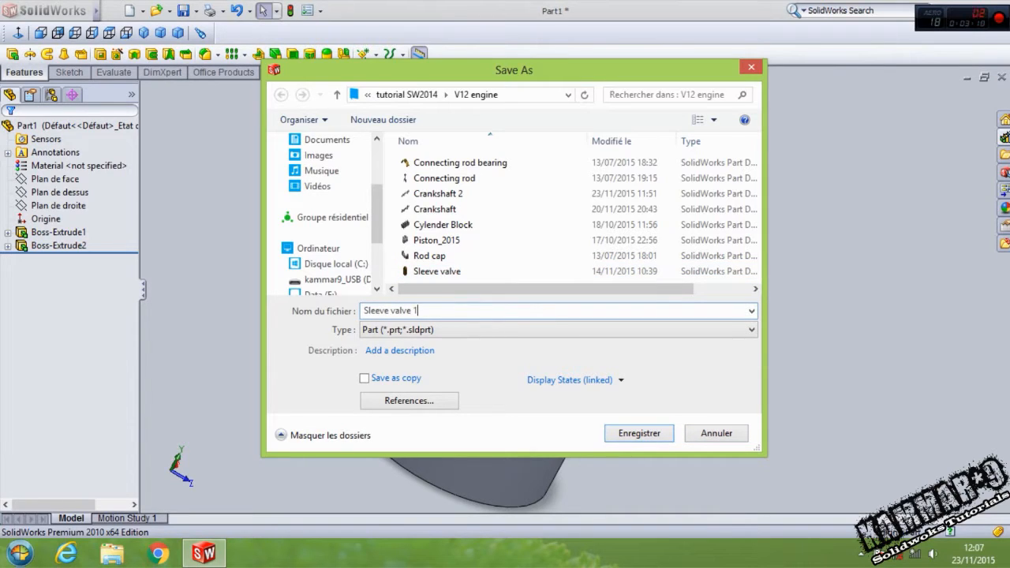
left_click(639, 433)
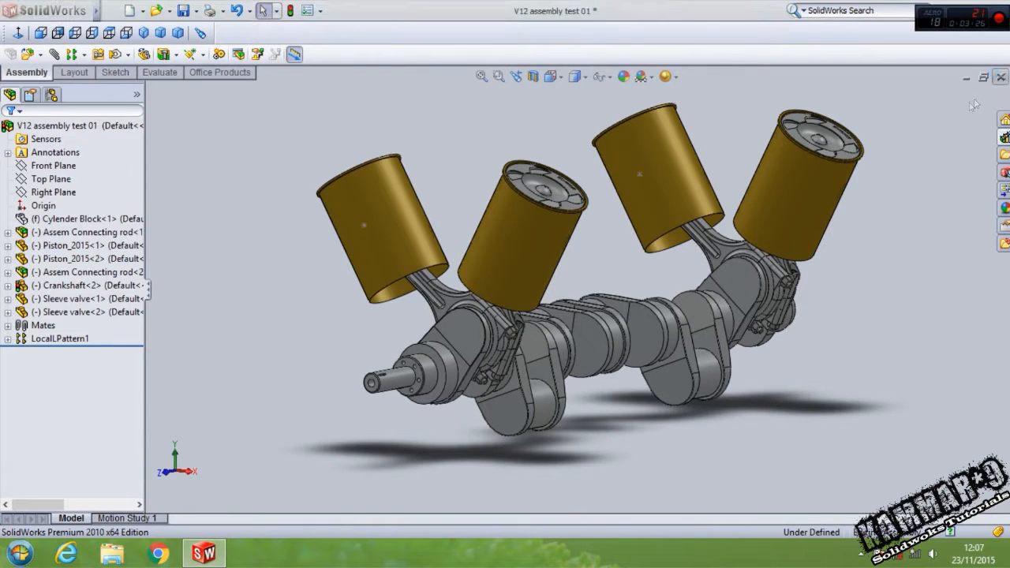
mouse_move(1005, 77)
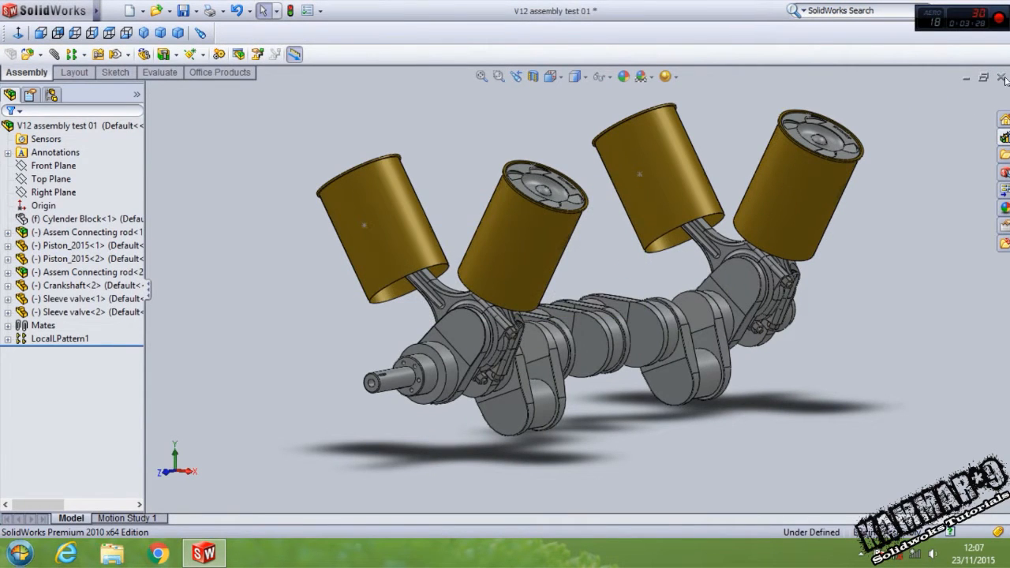
Close the V12 test assembly and create a new empty assembly.
left_click(1005, 79)
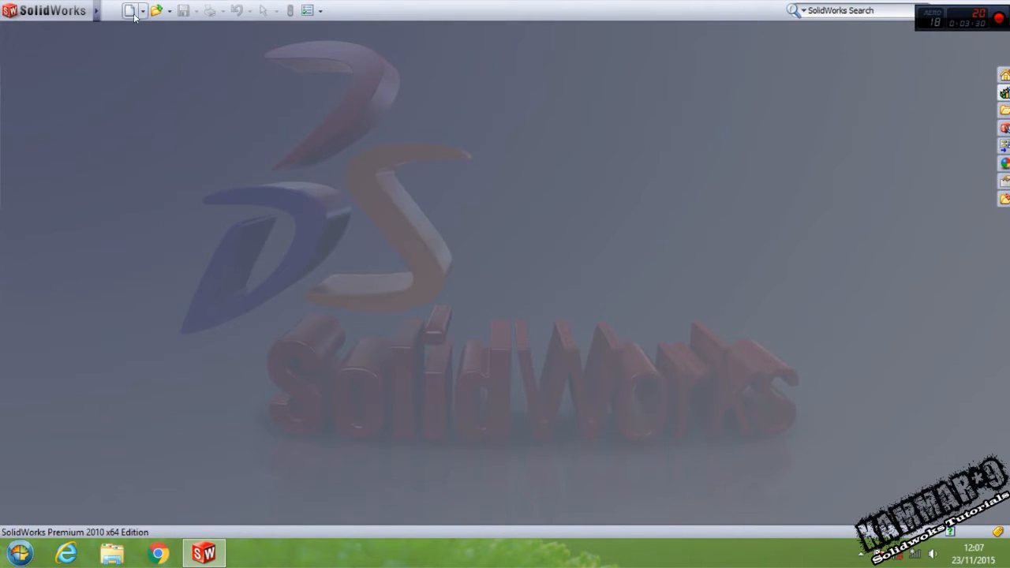
left_click(128, 11)
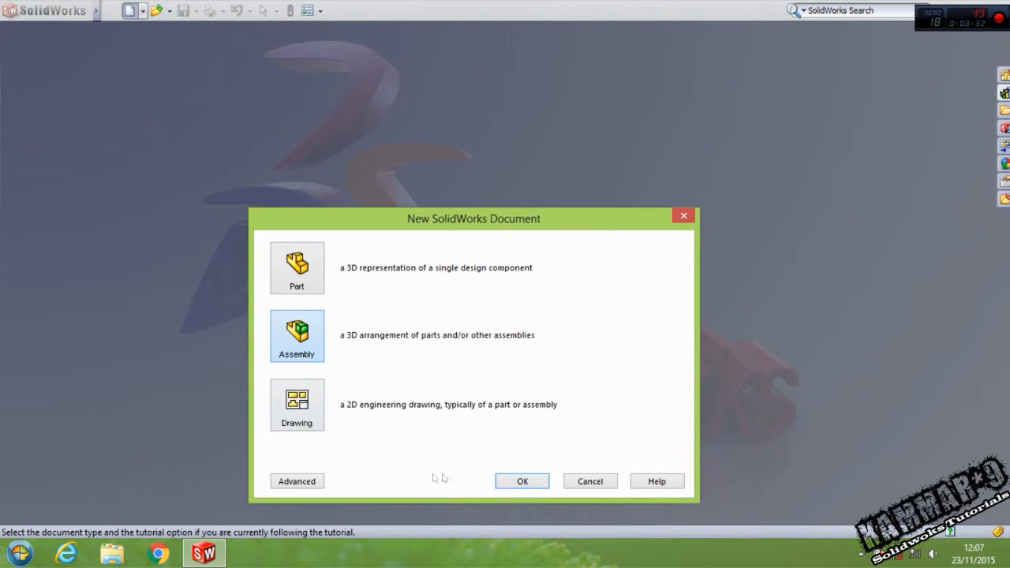
left_click(522, 481)
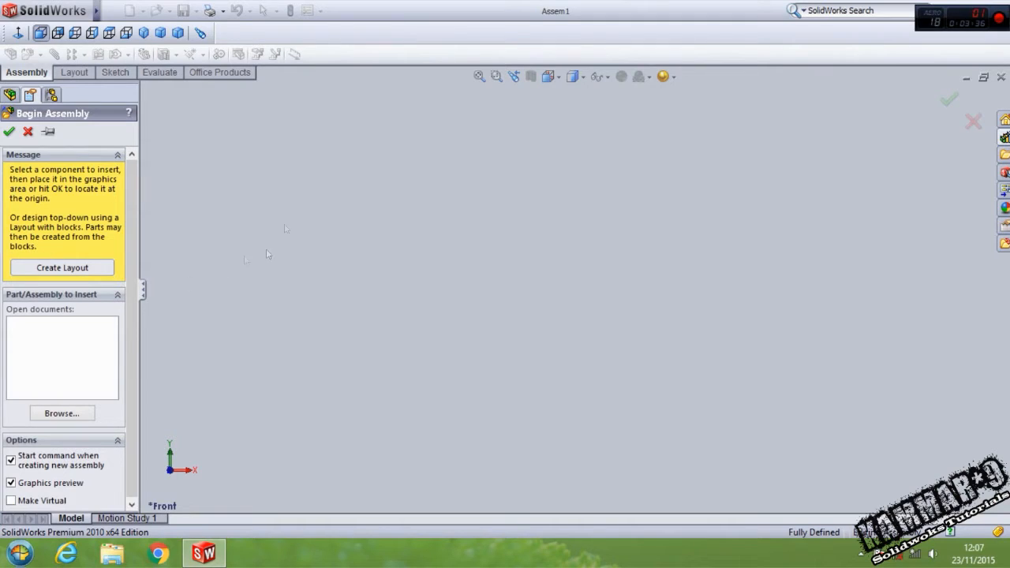
mouse_move(269, 294)
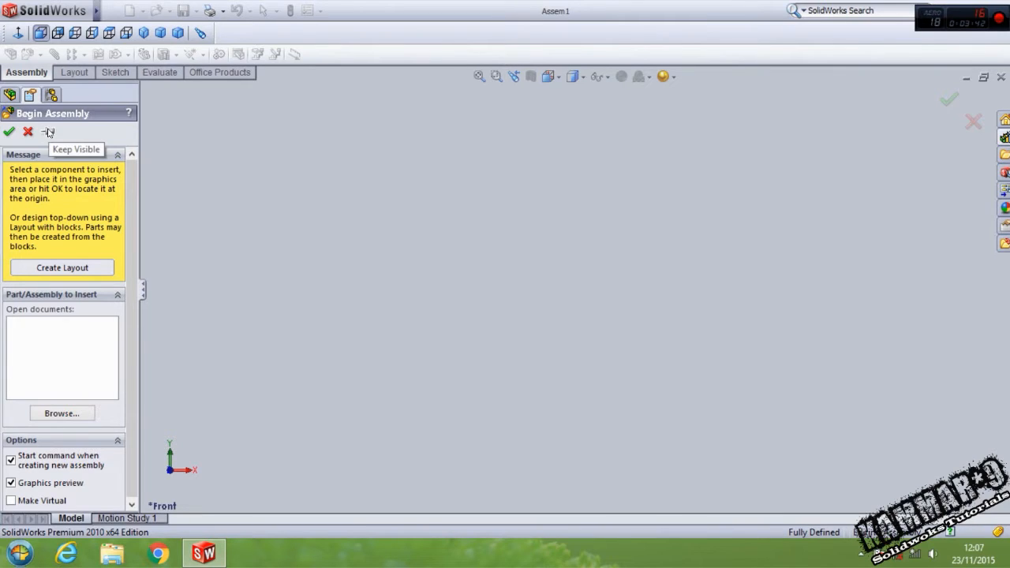
mouse_move(313, 303)
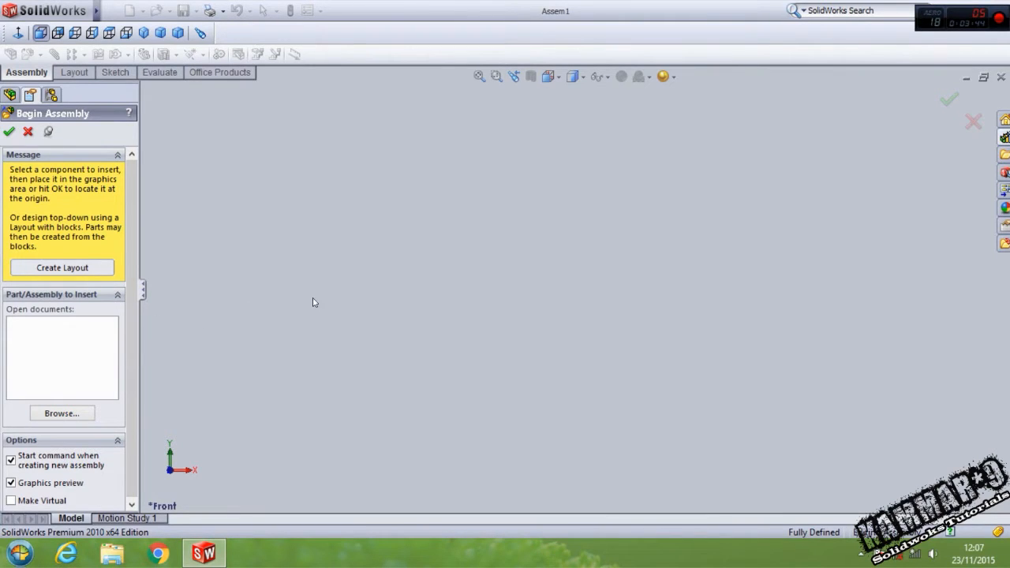
mouse_move(309, 301)
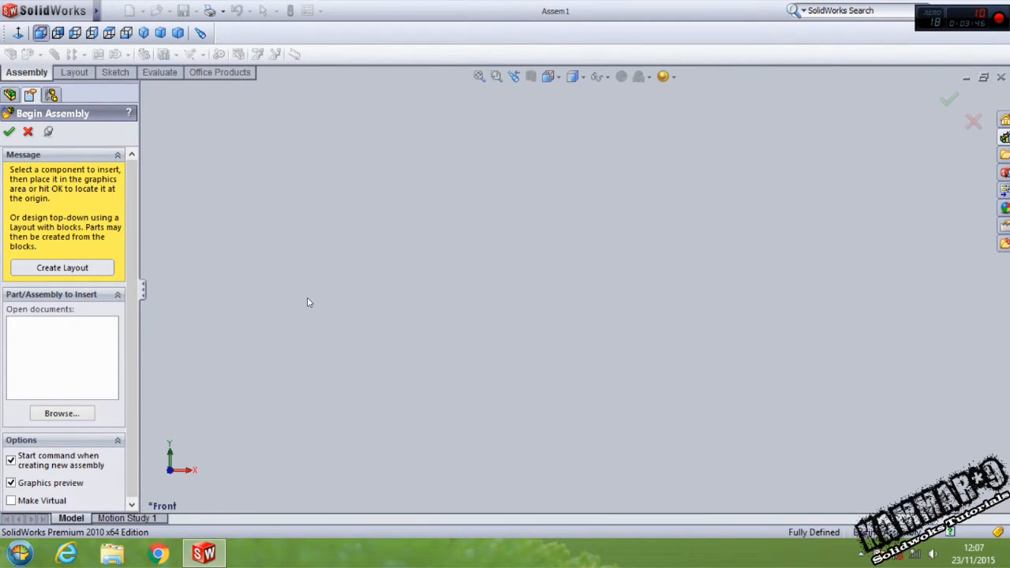
mouse_move(85, 406)
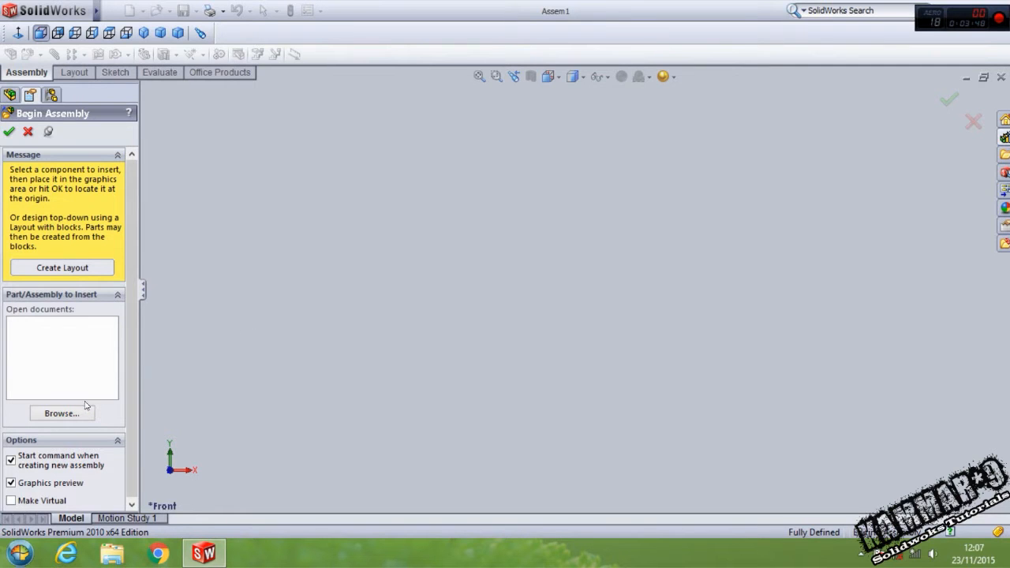
Insert Cylender Block, Crankshaft 2 and the Assem Connecting rod subassembly via Browse.
left_click(61, 413)
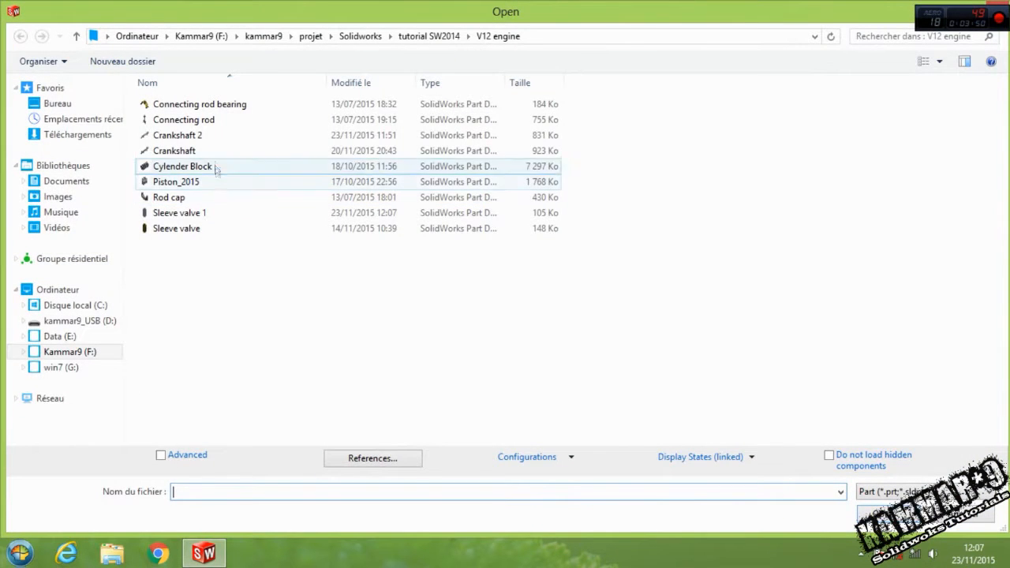
left_click(183, 166)
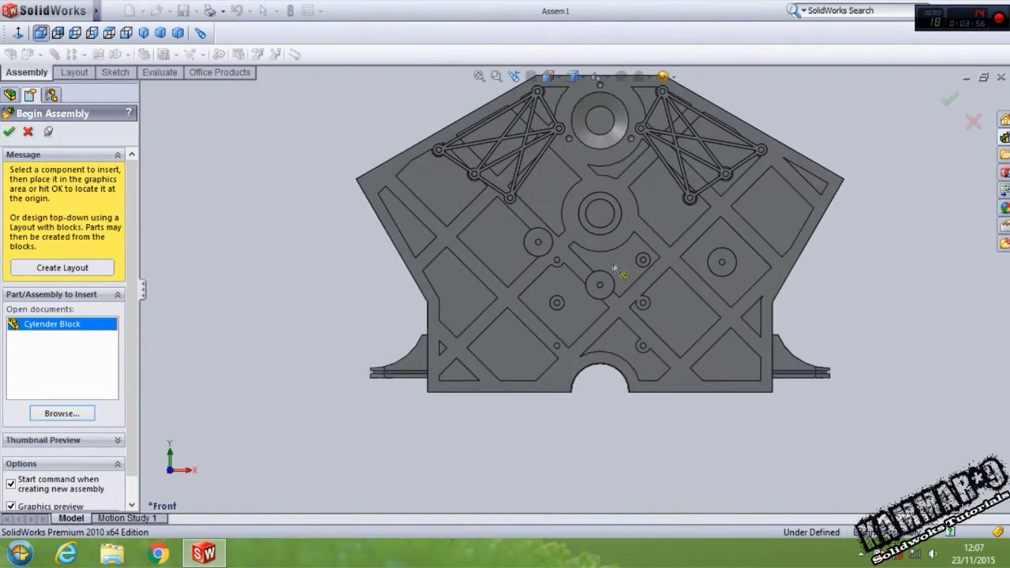
scroll("down", 3)
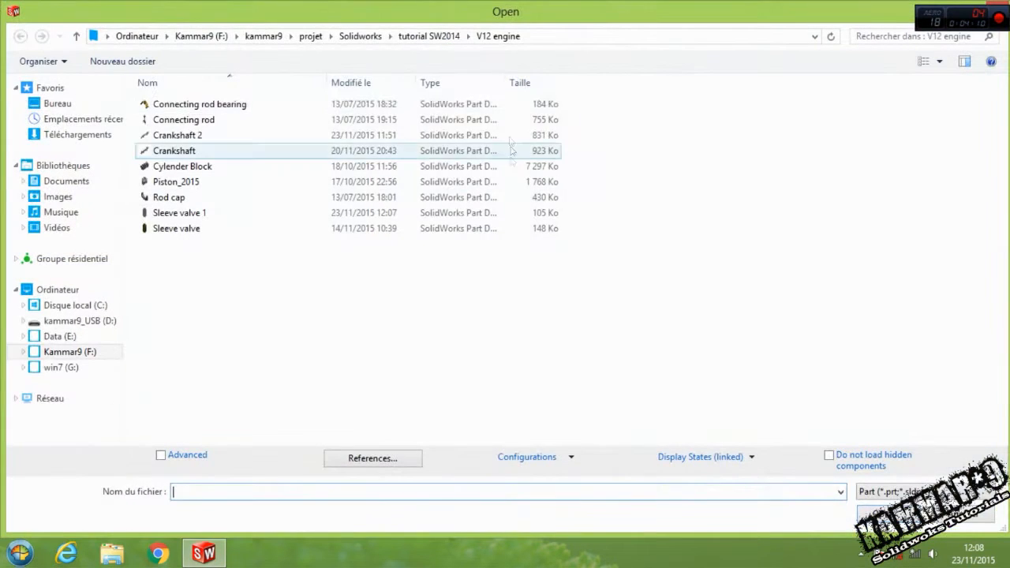
left_click(177, 135)
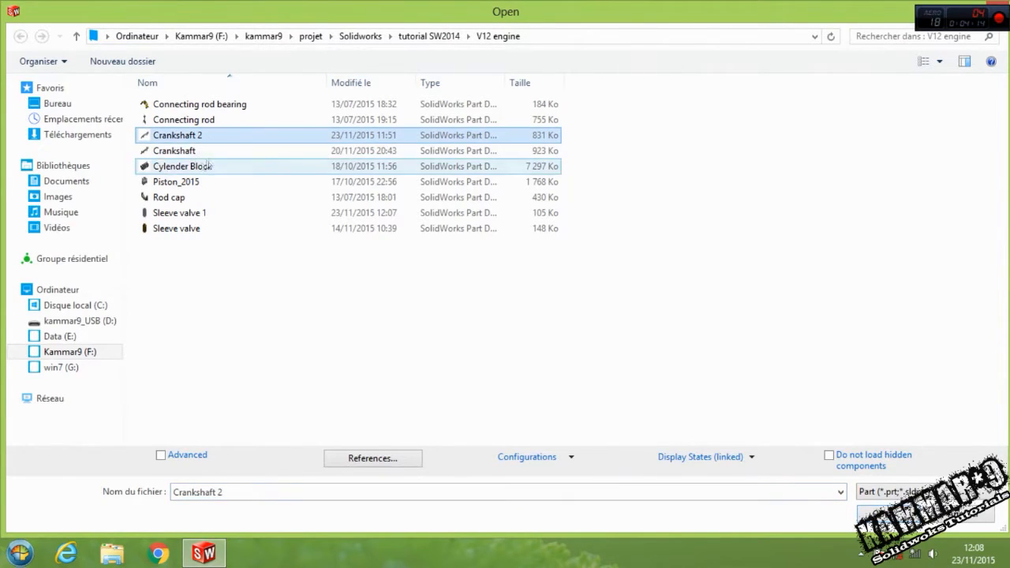
mouse_move(206, 150)
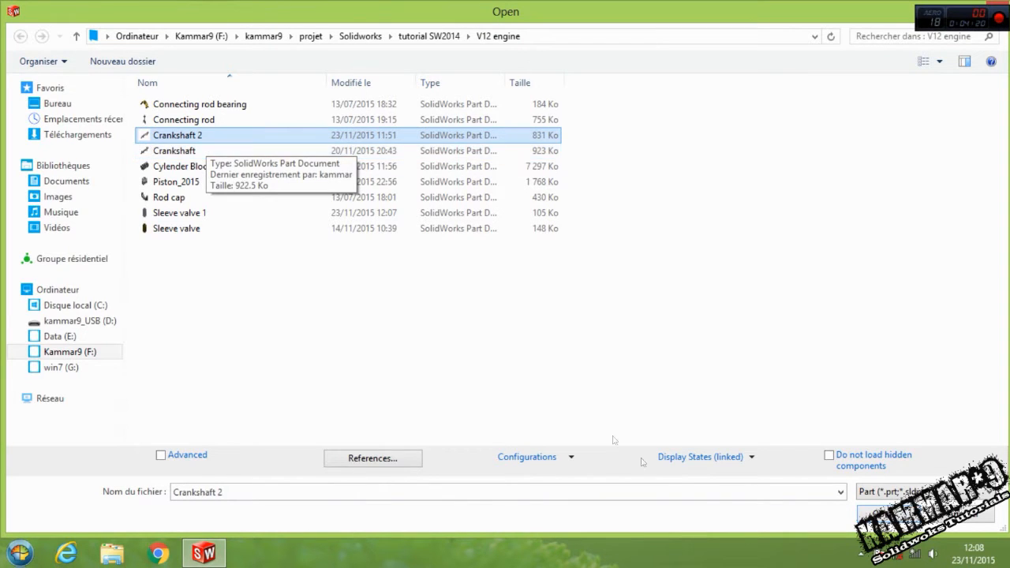
double_click(178, 135)
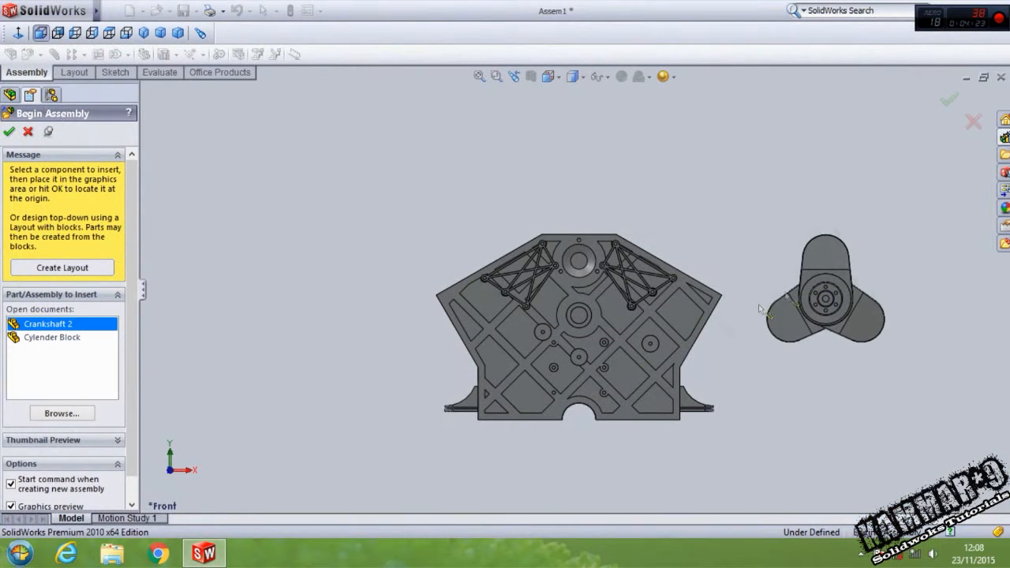
left_click(61, 413)
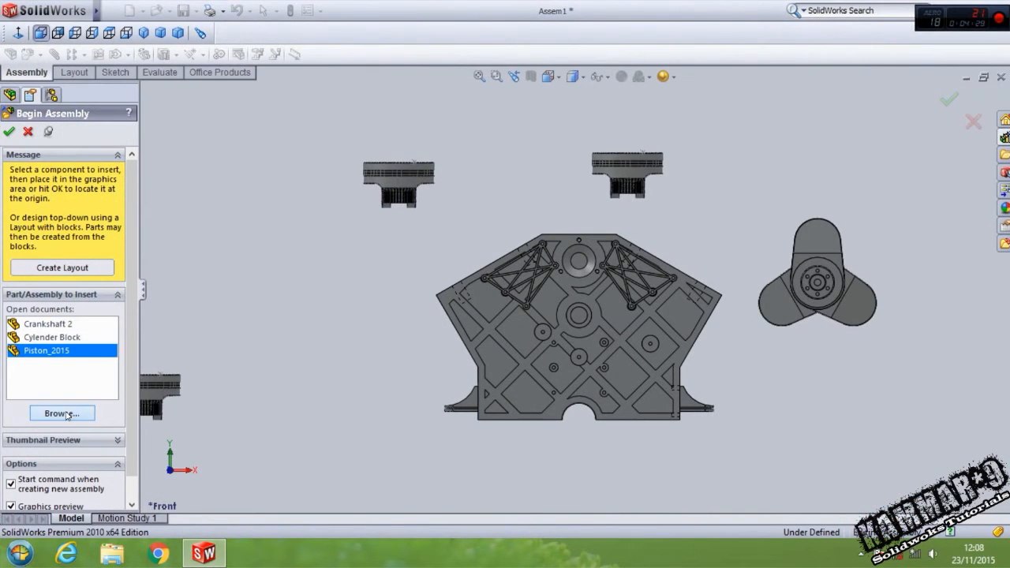
left_click(62, 413)
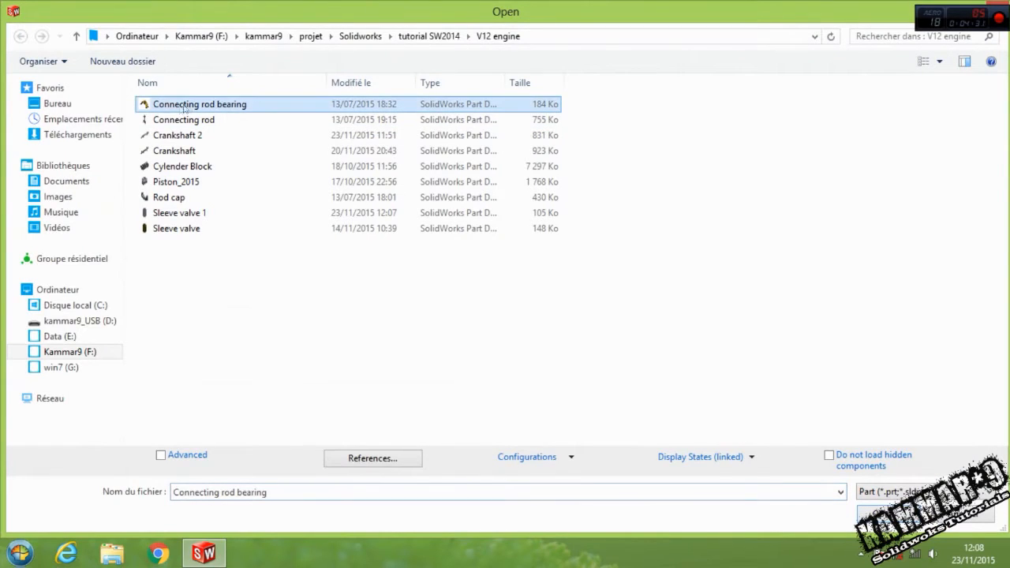
mouse_move(199, 103)
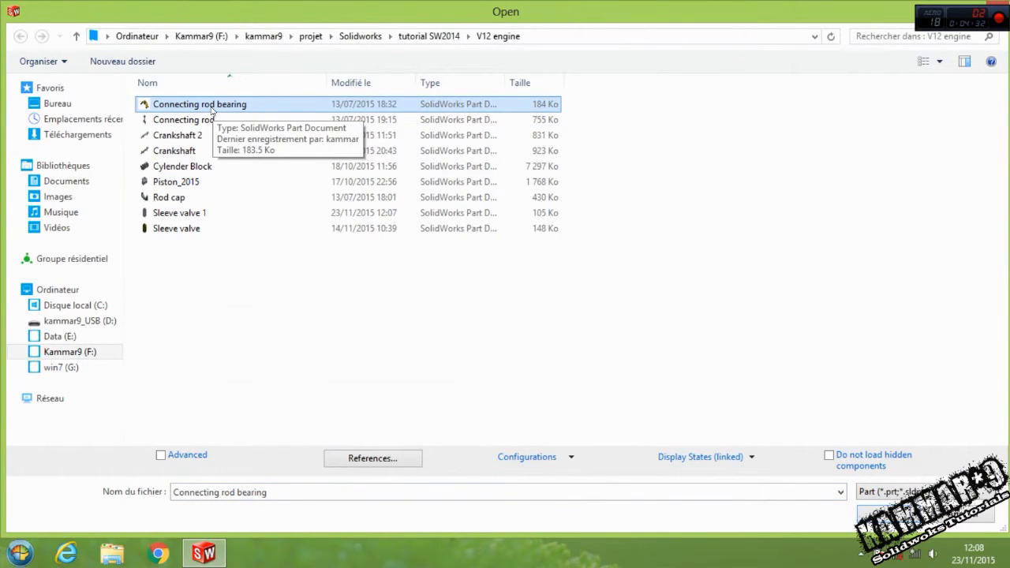
mouse_move(200, 120)
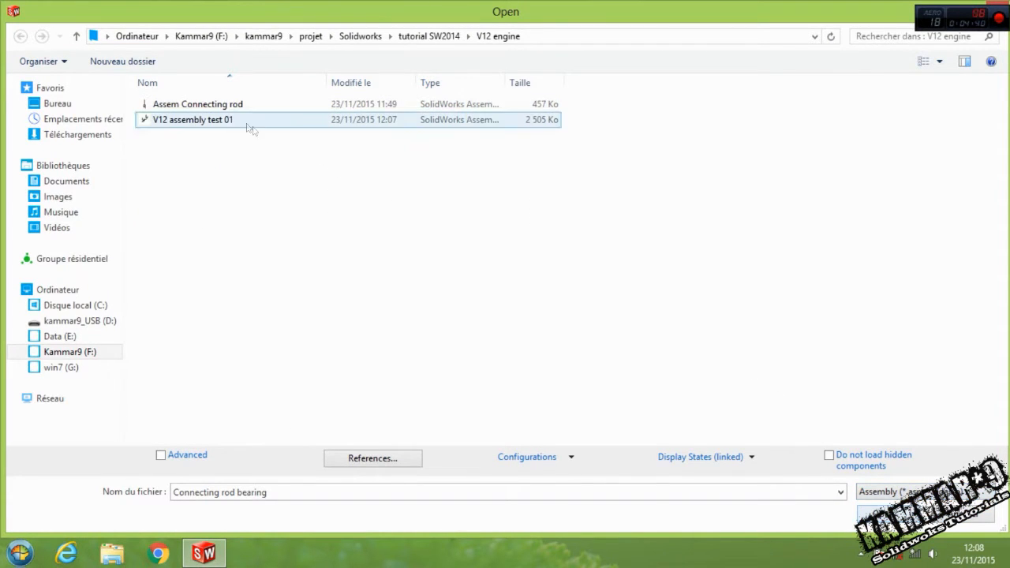
left_click(198, 103)
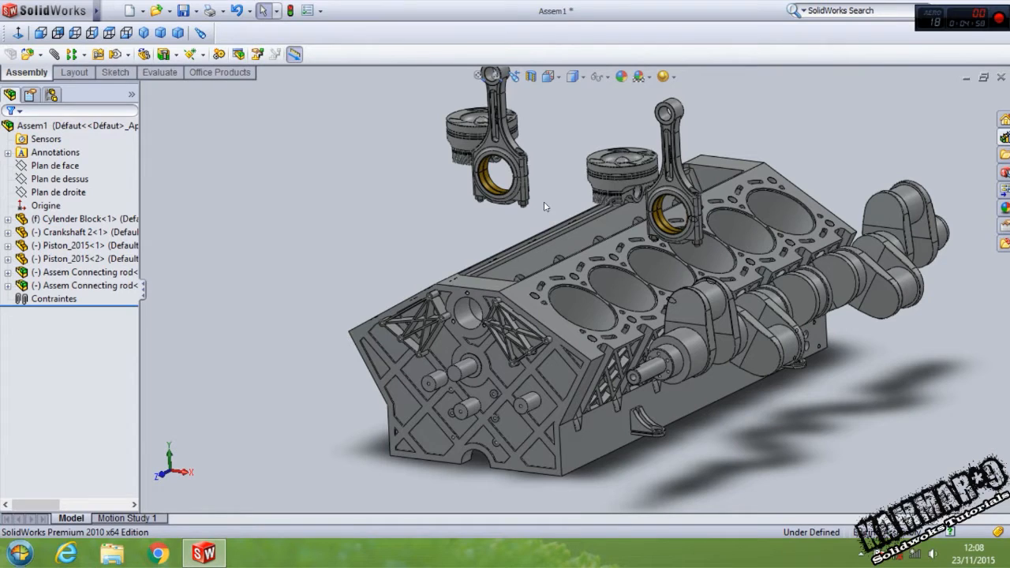
mouse_move(433, 254)
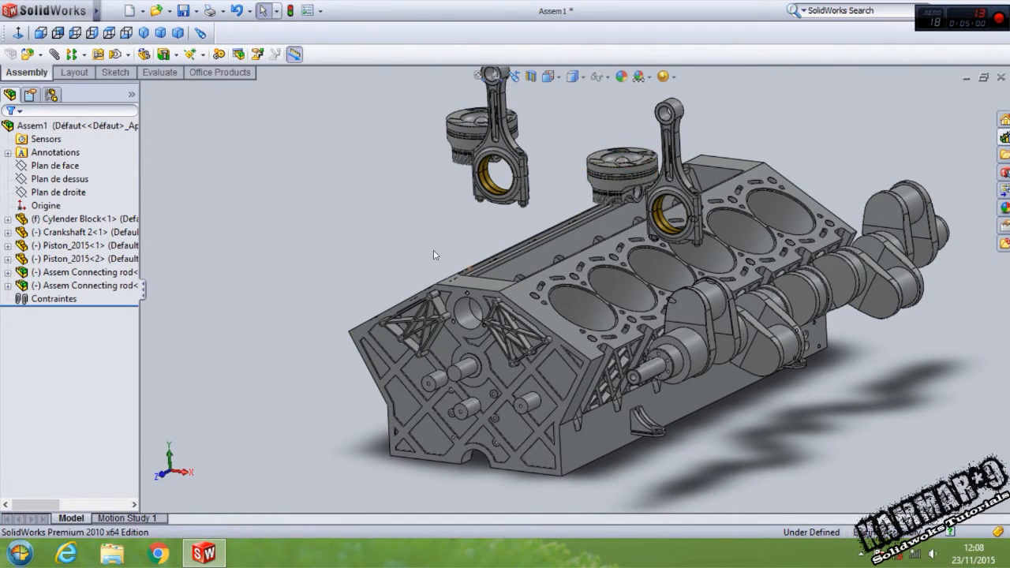
Zoom onto the crankshaft's front end and open Crankshaft 2 as its own part.
left_click_drag(552, 276, 489, 253)
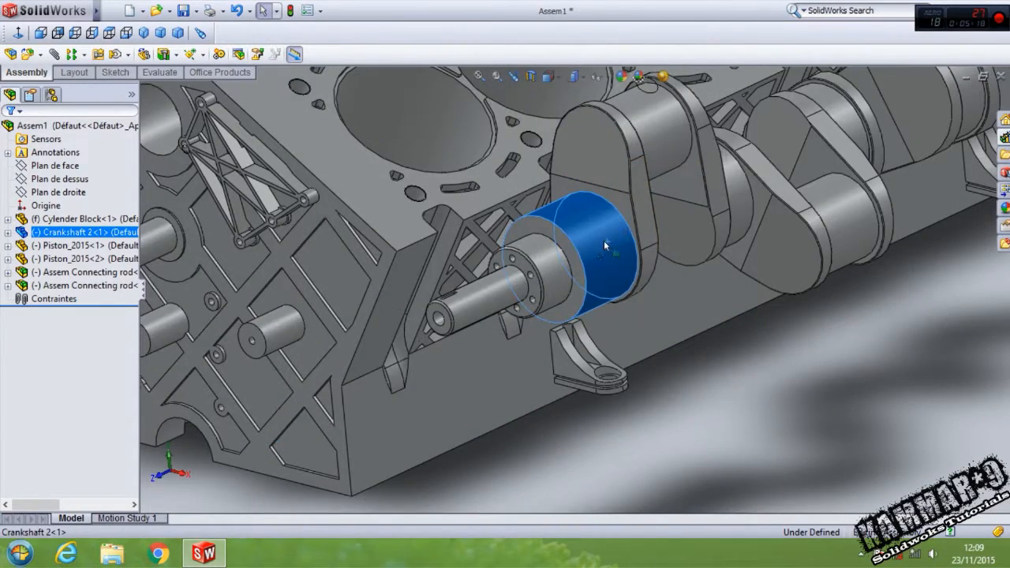
right_click(588, 237)
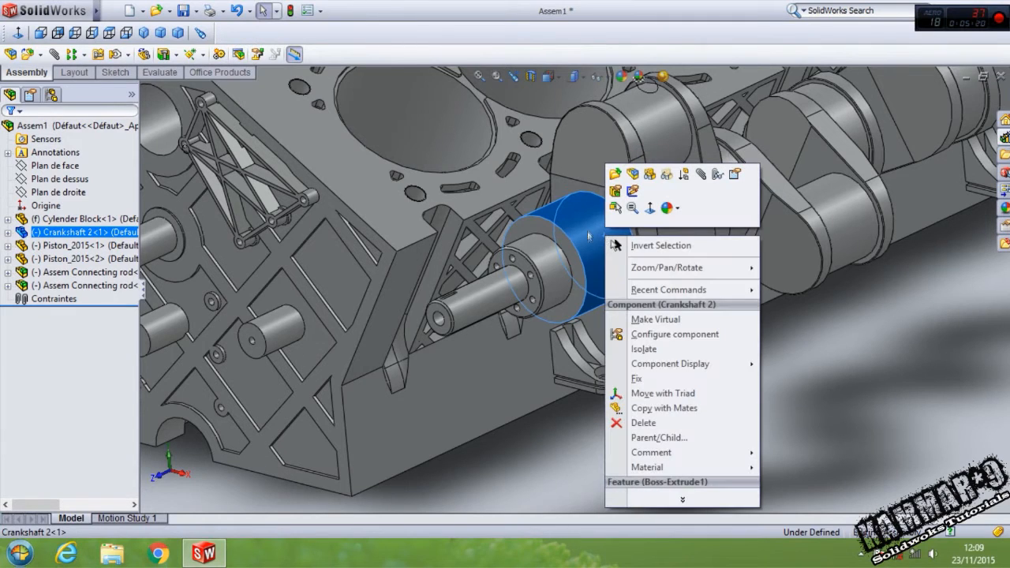
mouse_move(616, 174)
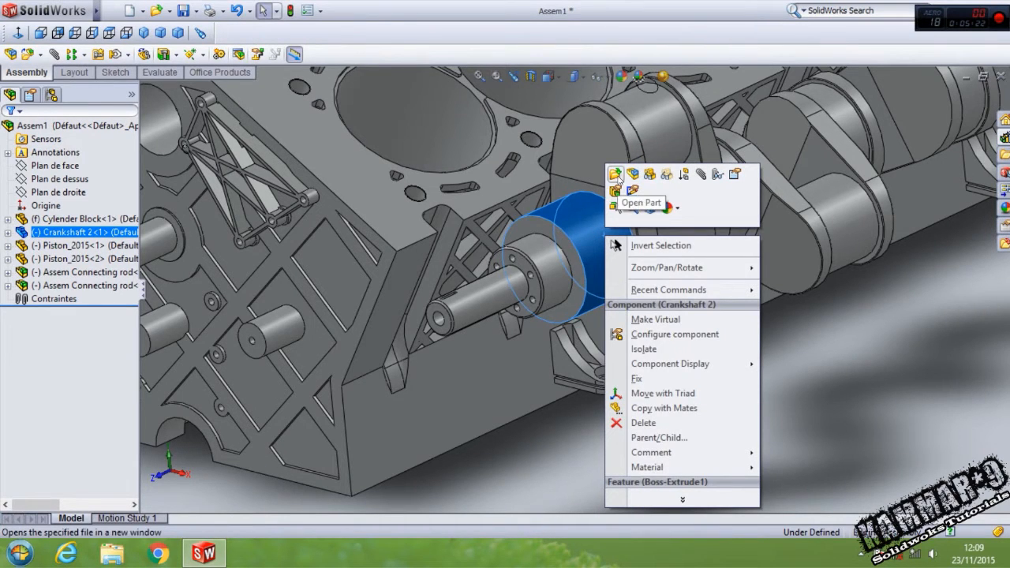
left_click(641, 202)
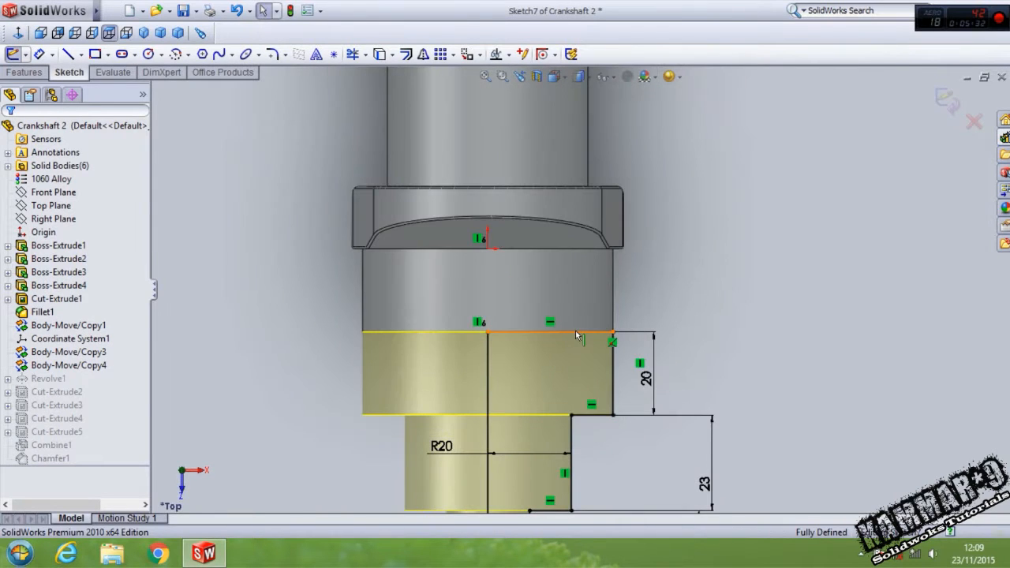
Delete the 20 mm step line from Sketch7 and redraw the shoulder profile with lines.
left_click(529, 333)
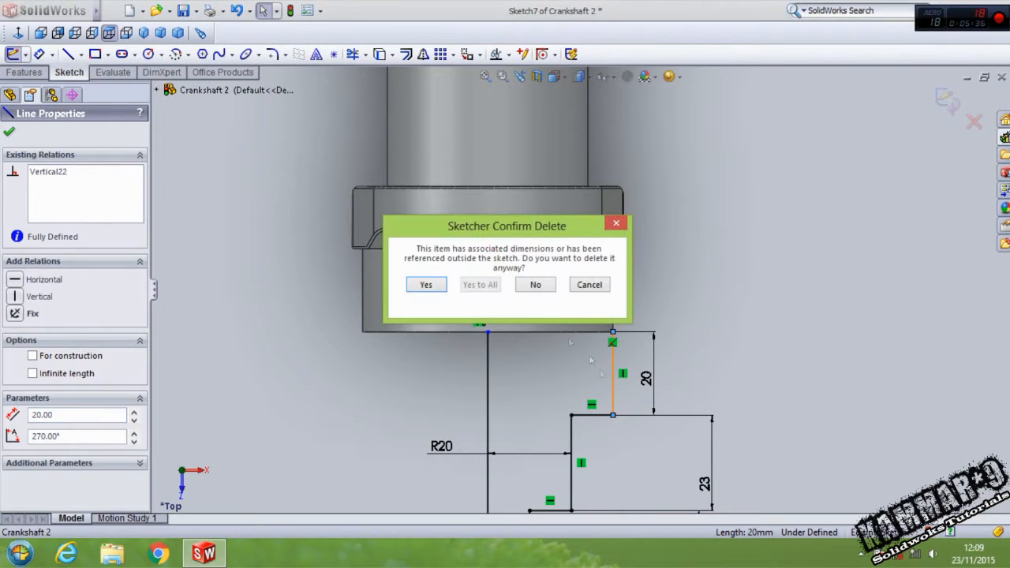
left_click(425, 284)
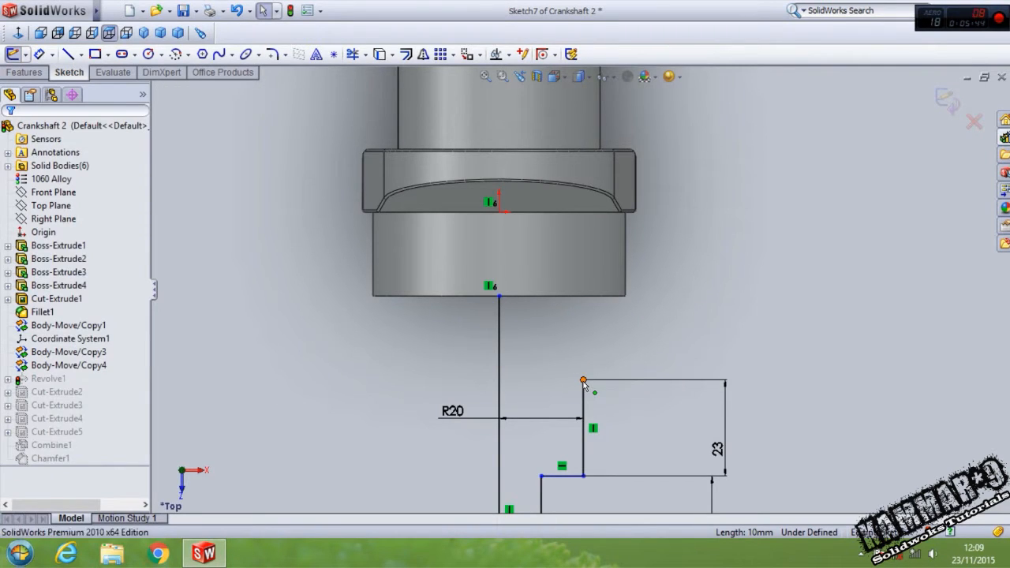
left_click(583, 381)
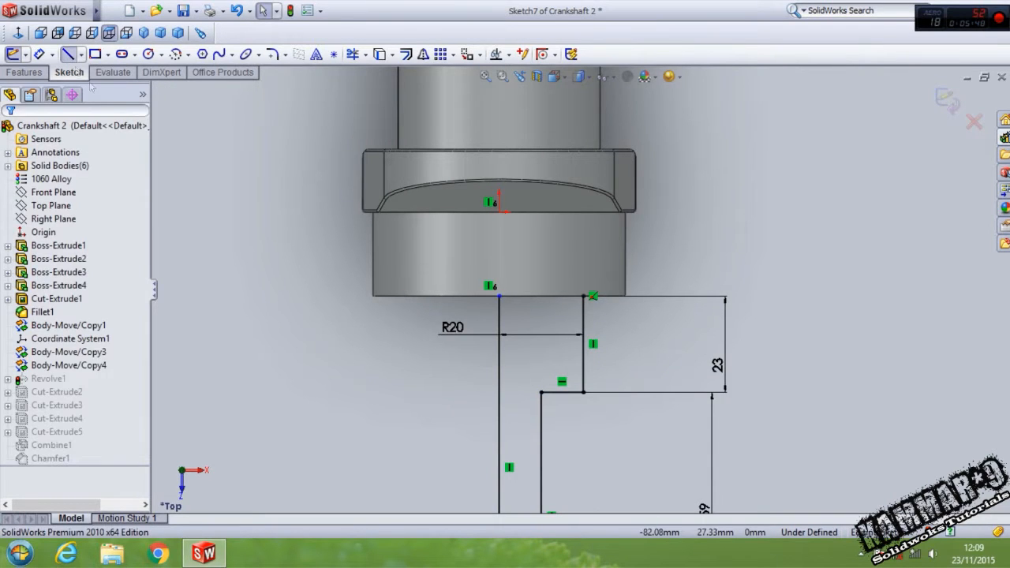
left_click(499, 297)
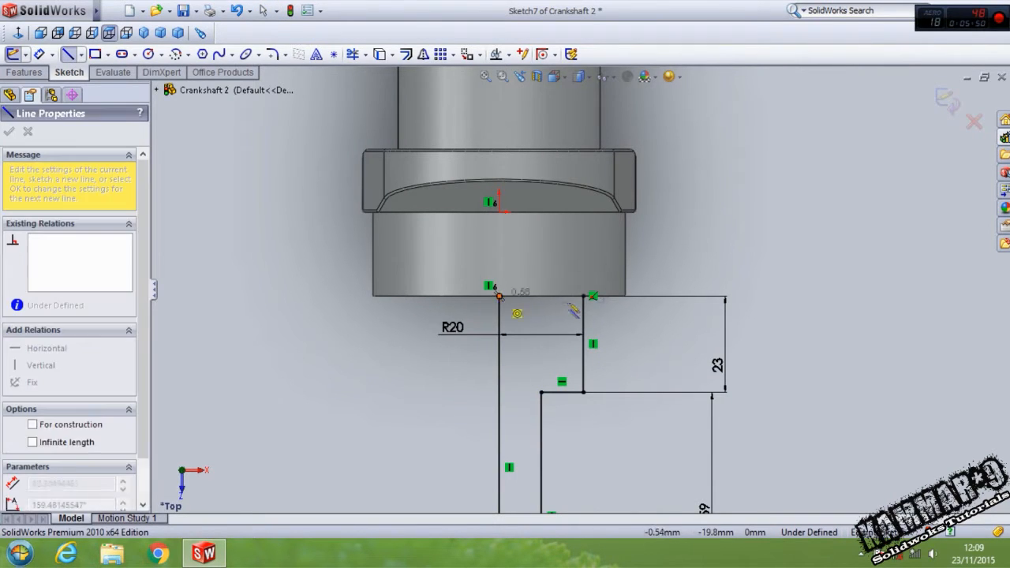
left_click(8, 131)
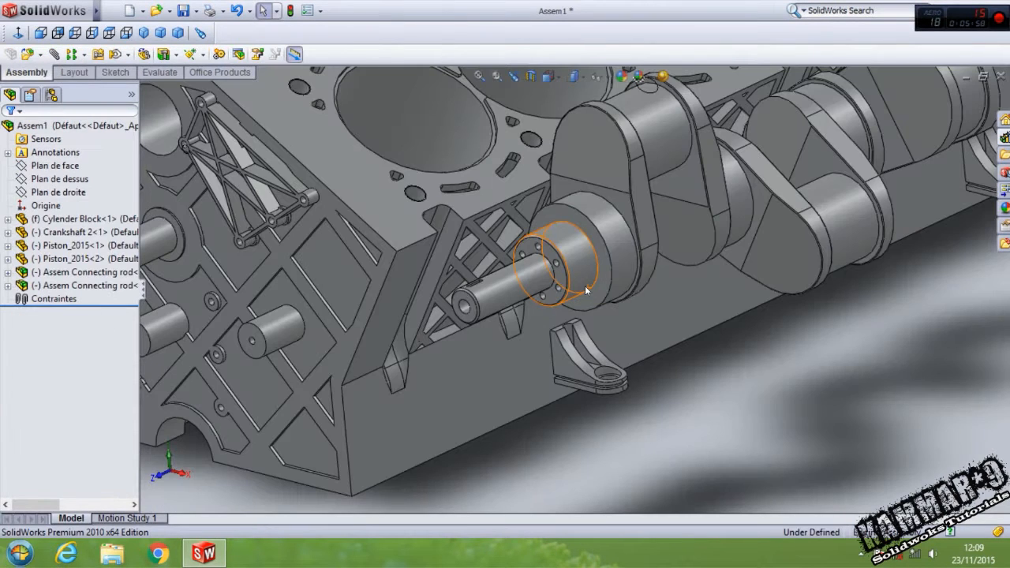
Confirm the crankshaft's concentric mate with the block, then hide the Cylinder Block.
left_click_drag(588, 288, 562, 380)
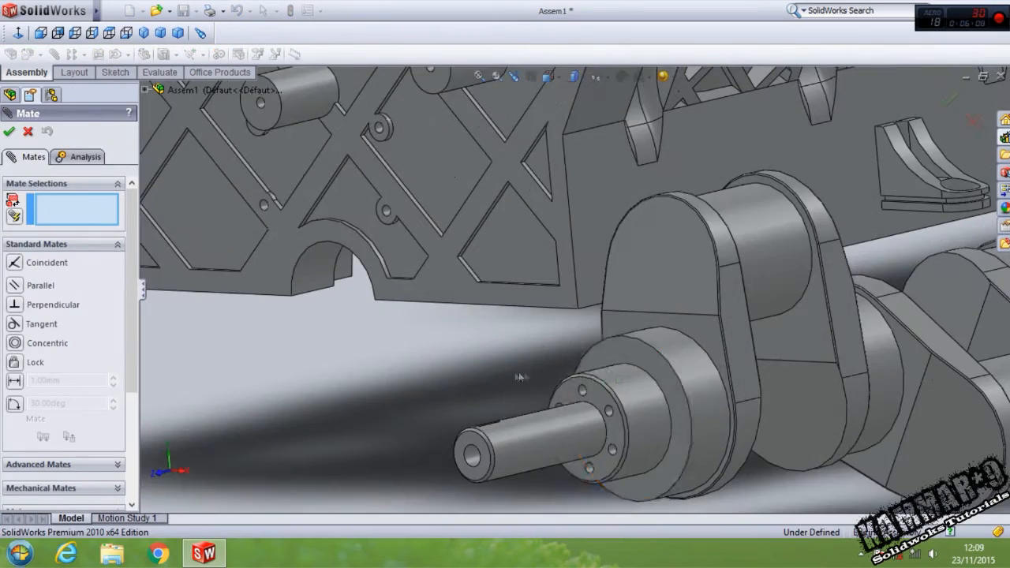
mouse_move(652, 351)
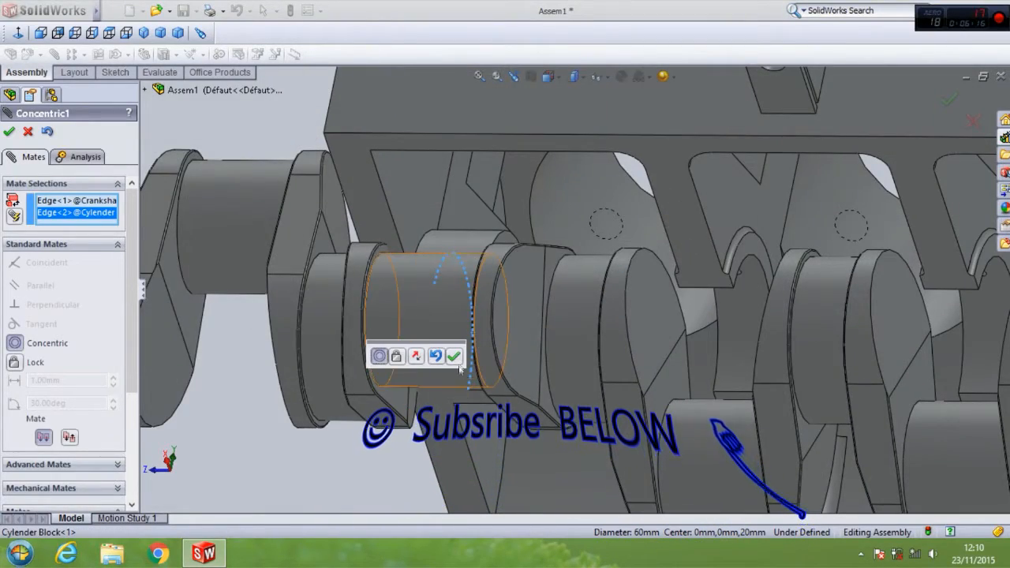
left_click(454, 356)
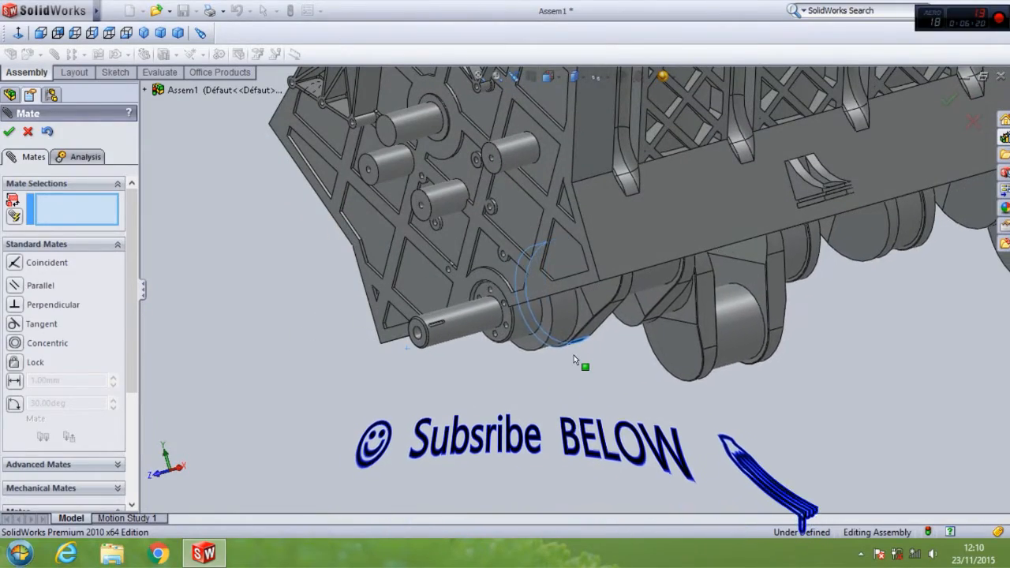
left_click(565, 268)
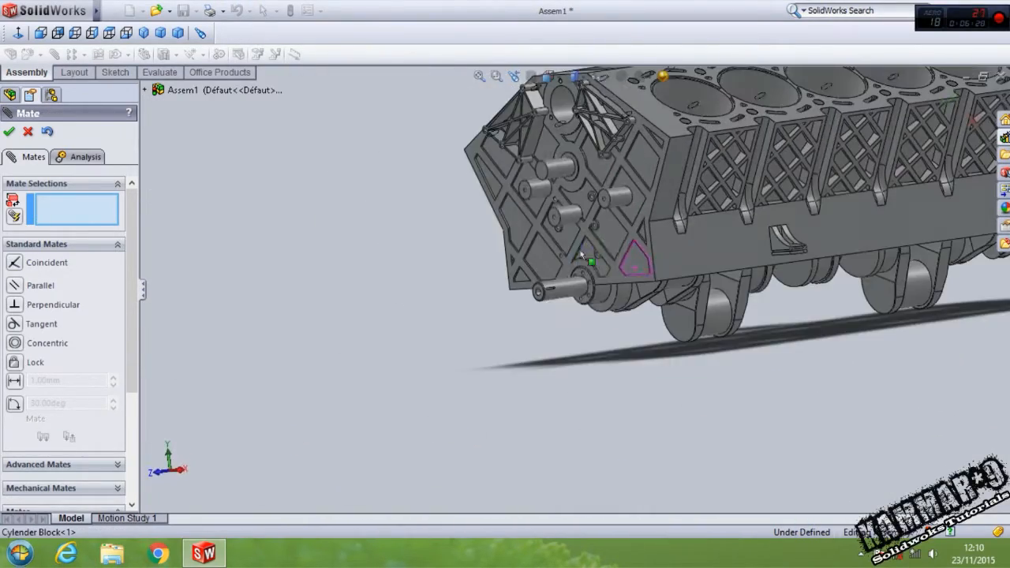
right_click(607, 233)
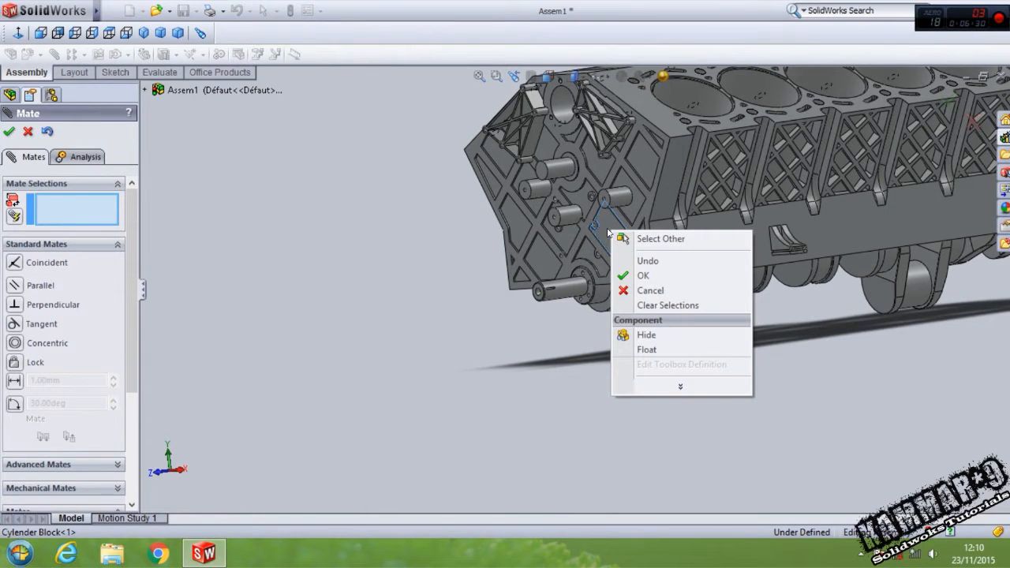
mouse_move(648, 350)
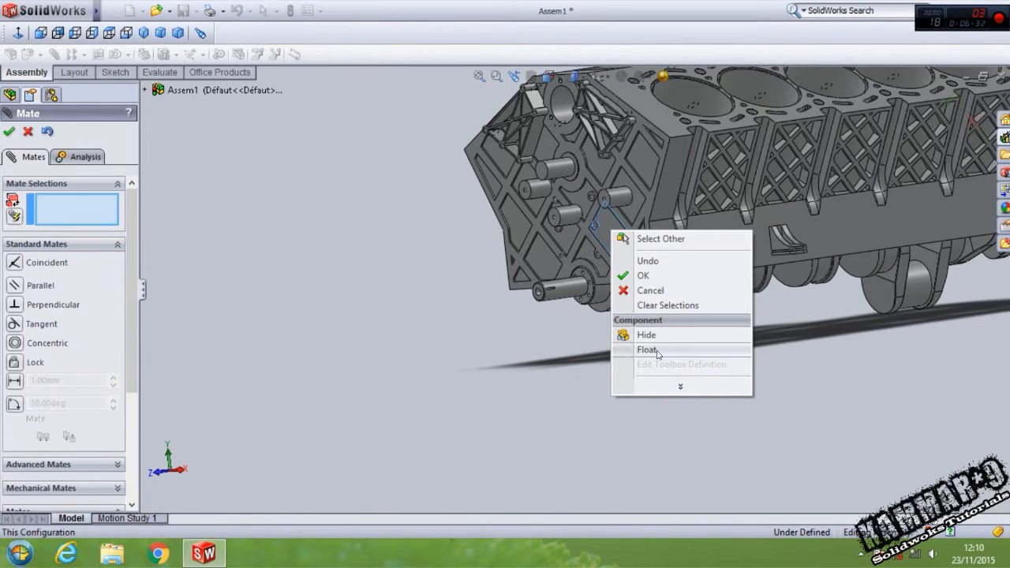
left_click(647, 350)
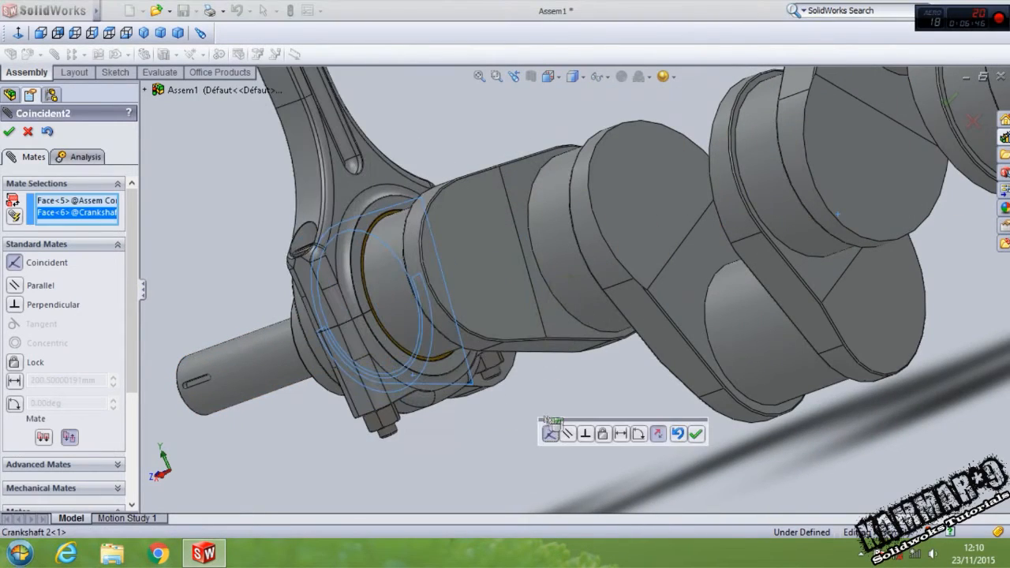
Confirm the rod-crankshaft Coincident mate, then mate the piston pin bore concentric with the rod.
left_click(696, 433)
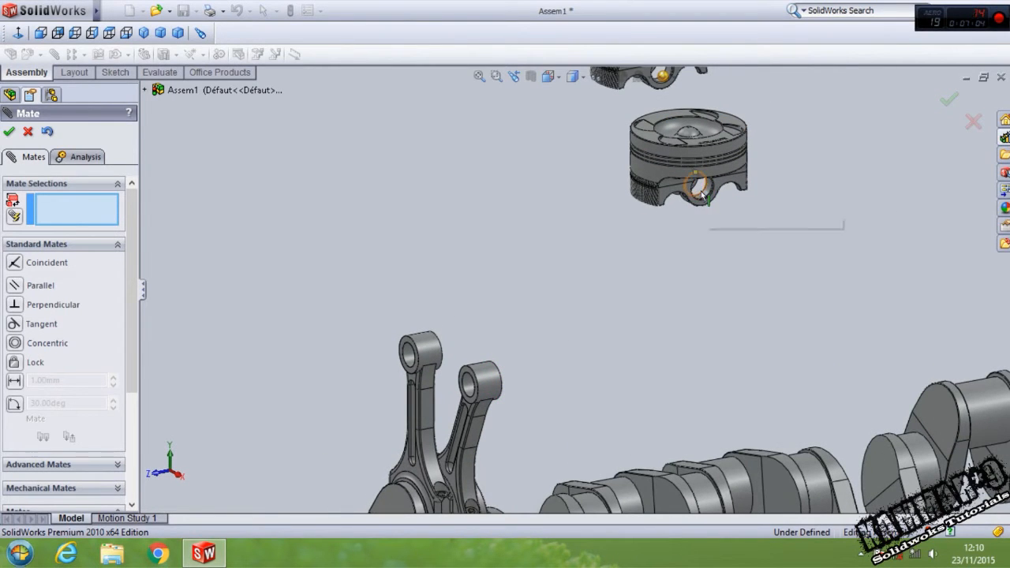
left_click(486, 383)
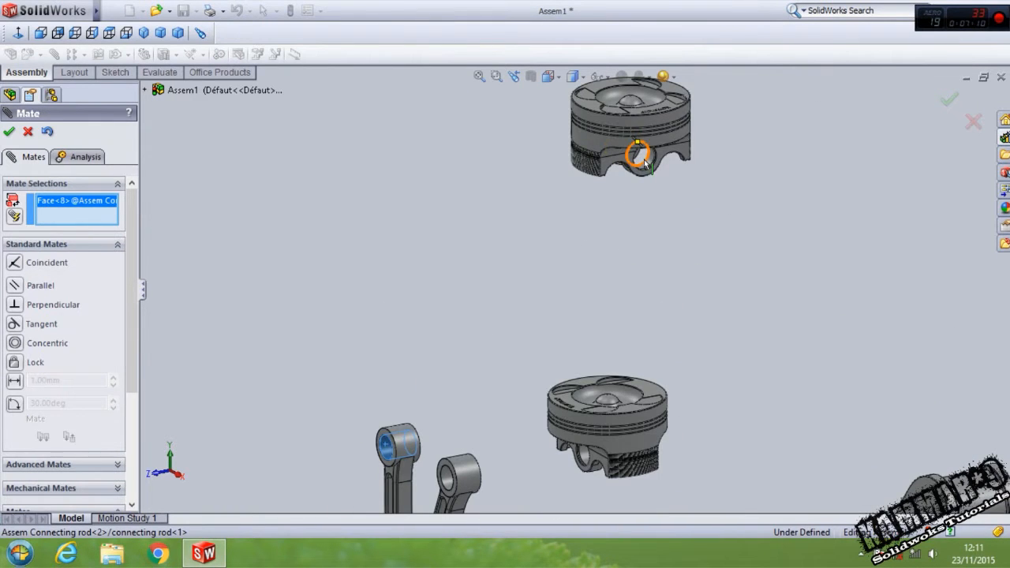
left_click(720, 387)
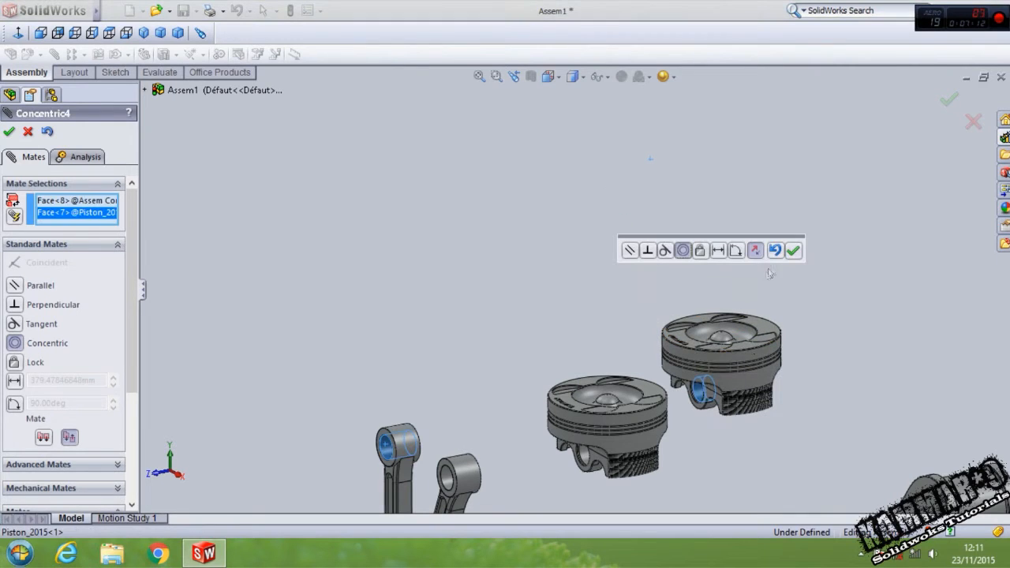
left_click(793, 250)
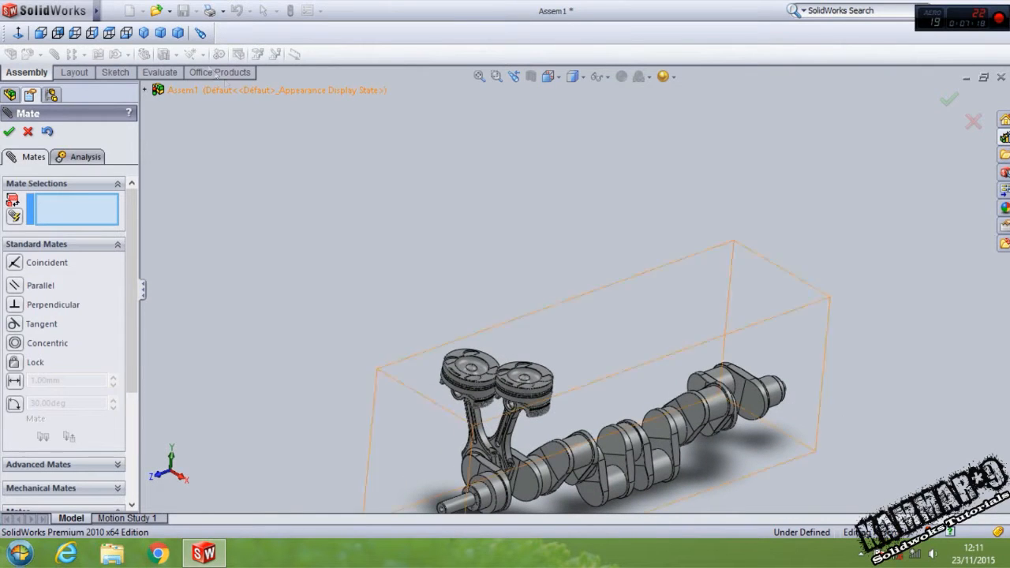
Close Mate, show the Cylinder Block, collapse both rod subassemblies, and start Insert Components.
left_click(10, 131)
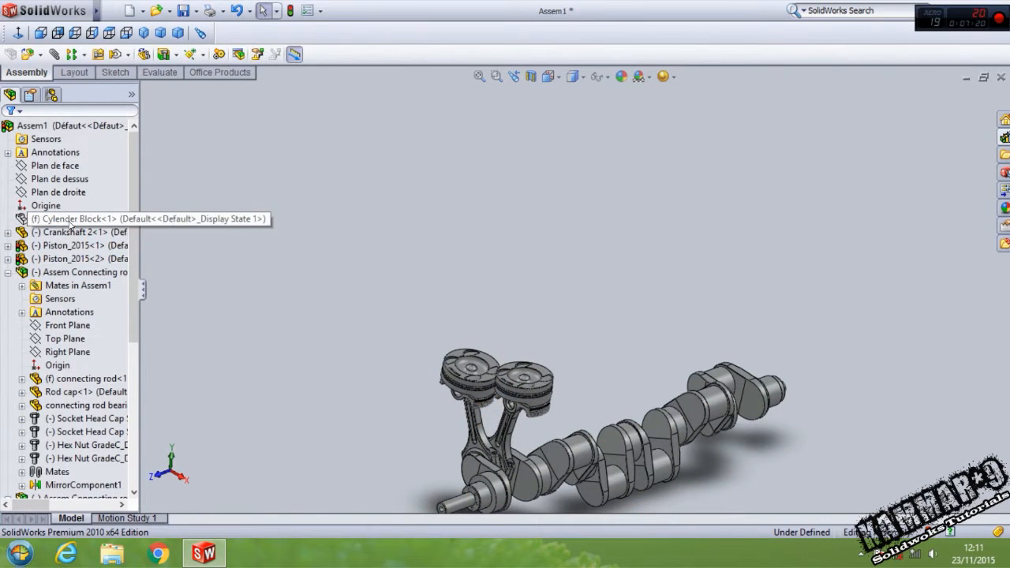
left_click(79, 218)
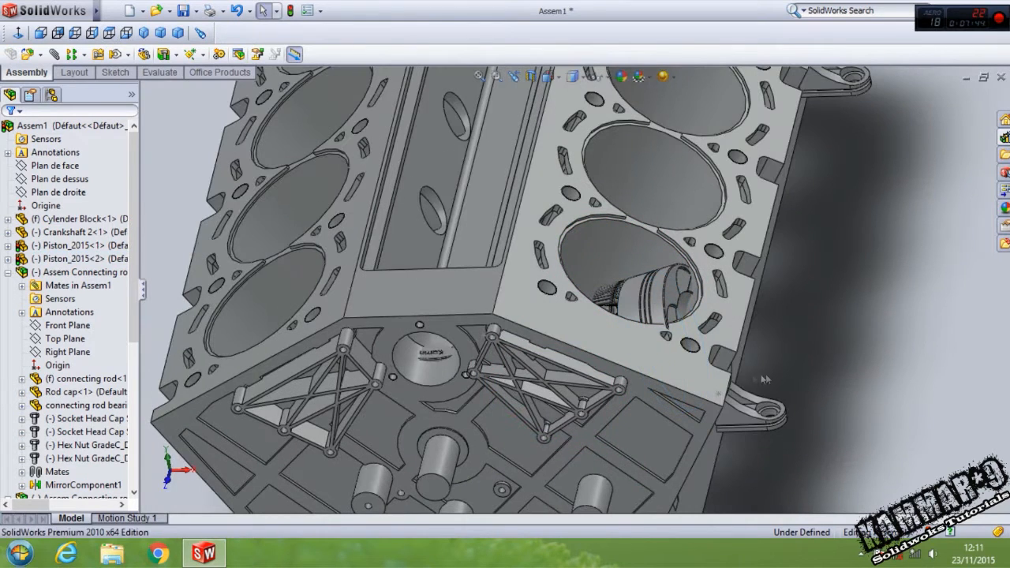
left_click(8, 285)
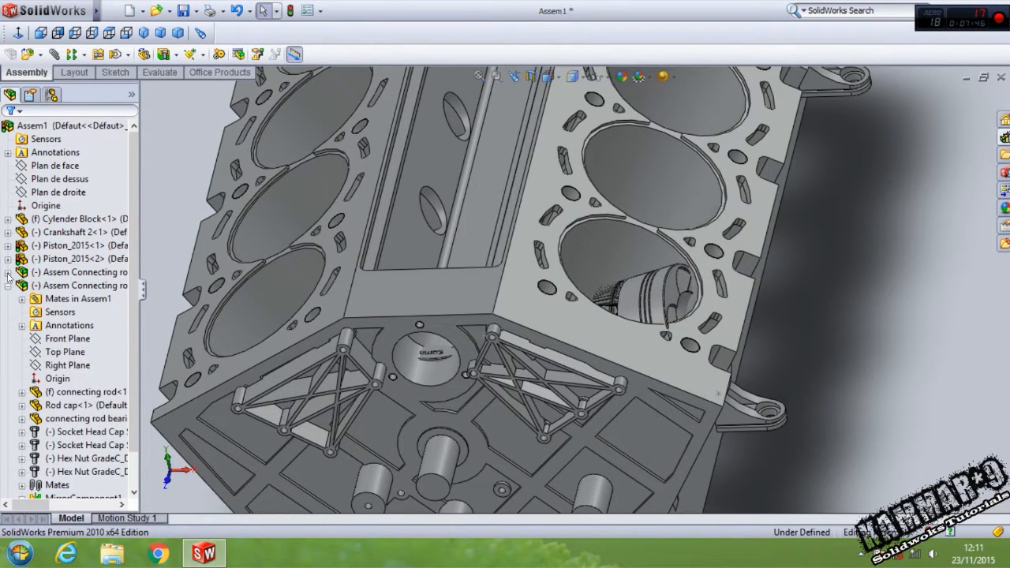
left_click(7, 285)
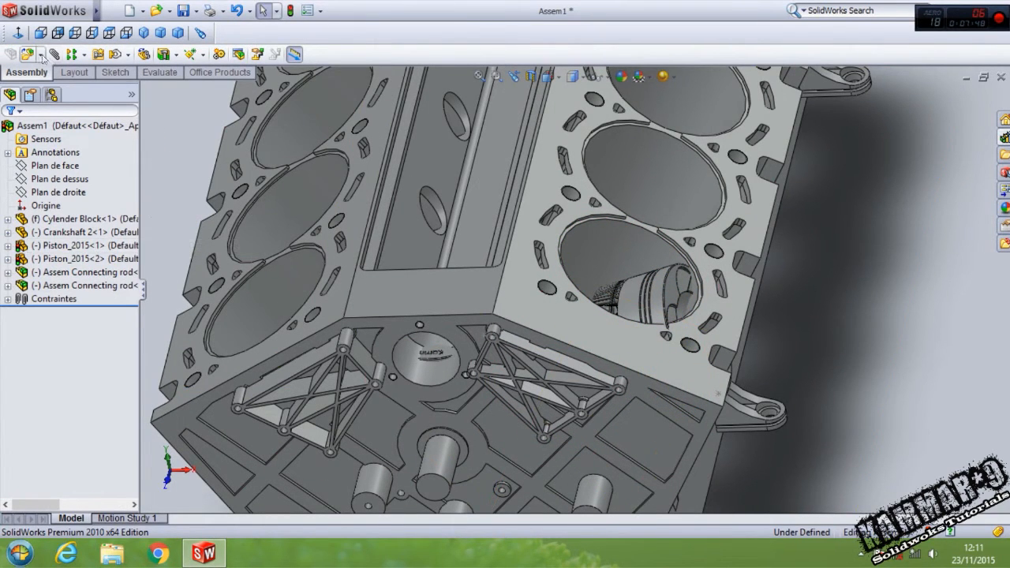
left_click(133, 10)
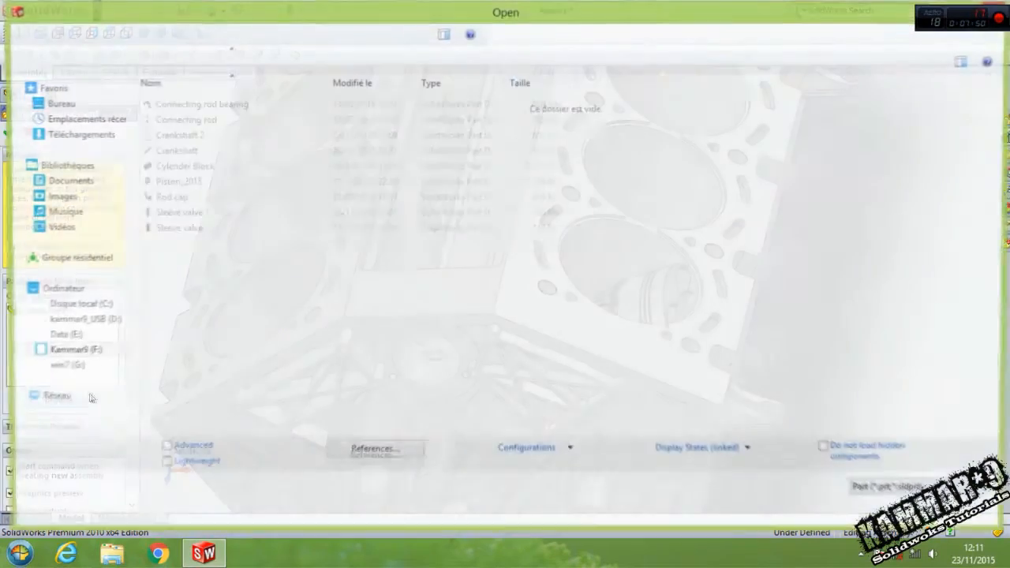
Insert the Sleeve valve part and mate its cylindrical face concentric with the piston.
left_click(179, 212)
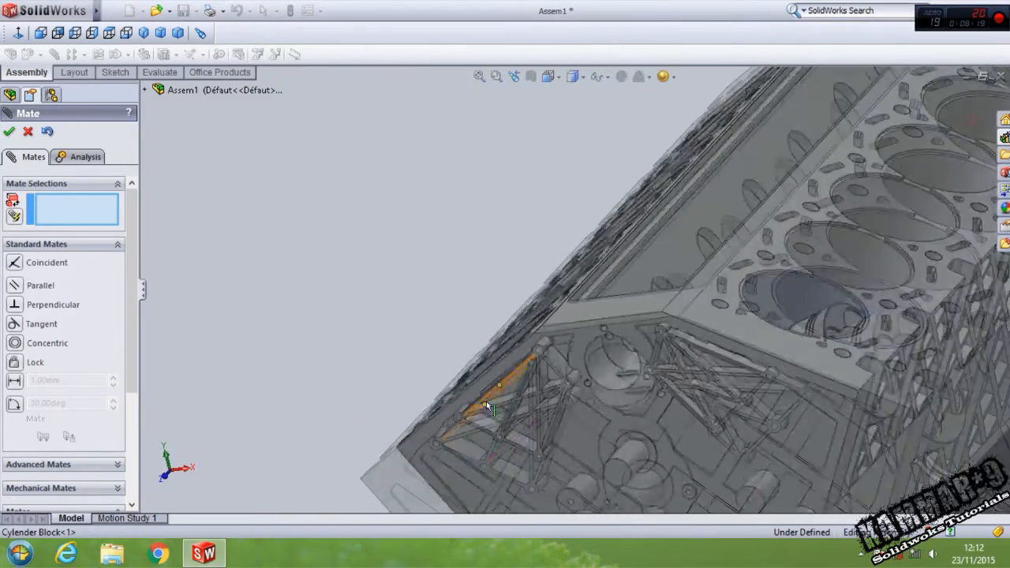
left_click_drag(489, 402, 699, 308)
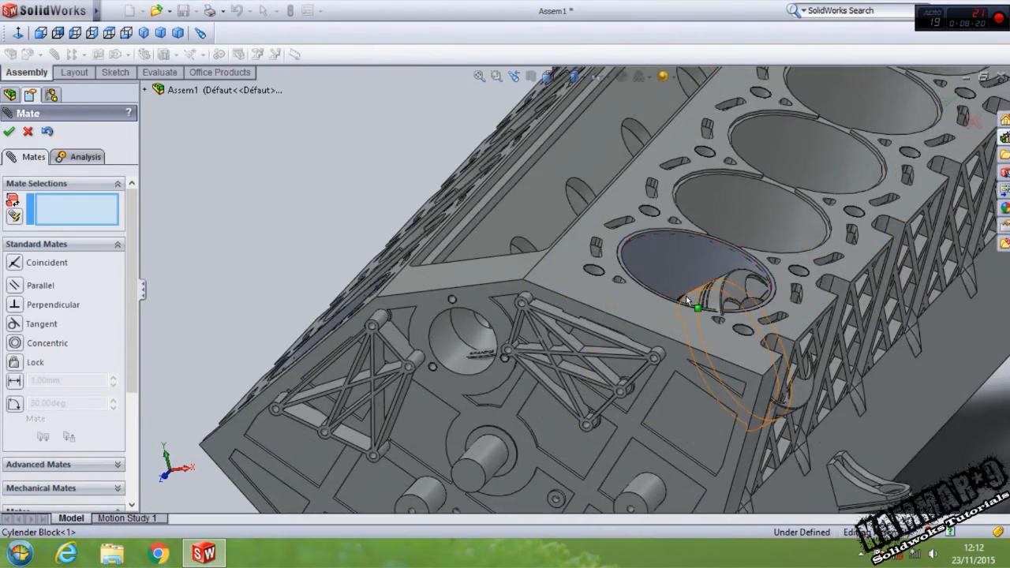
left_click(698, 308)
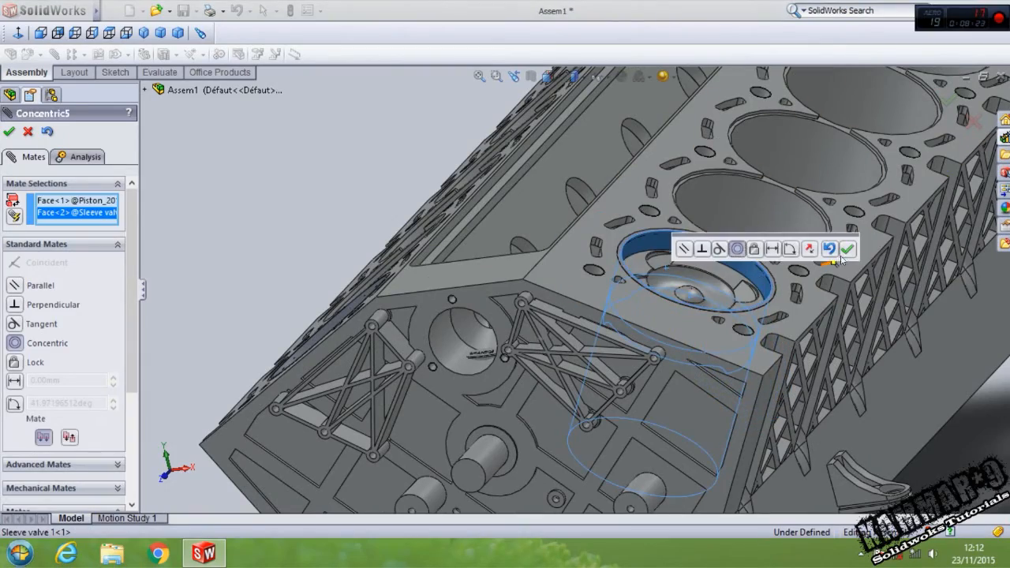
left_click(848, 248)
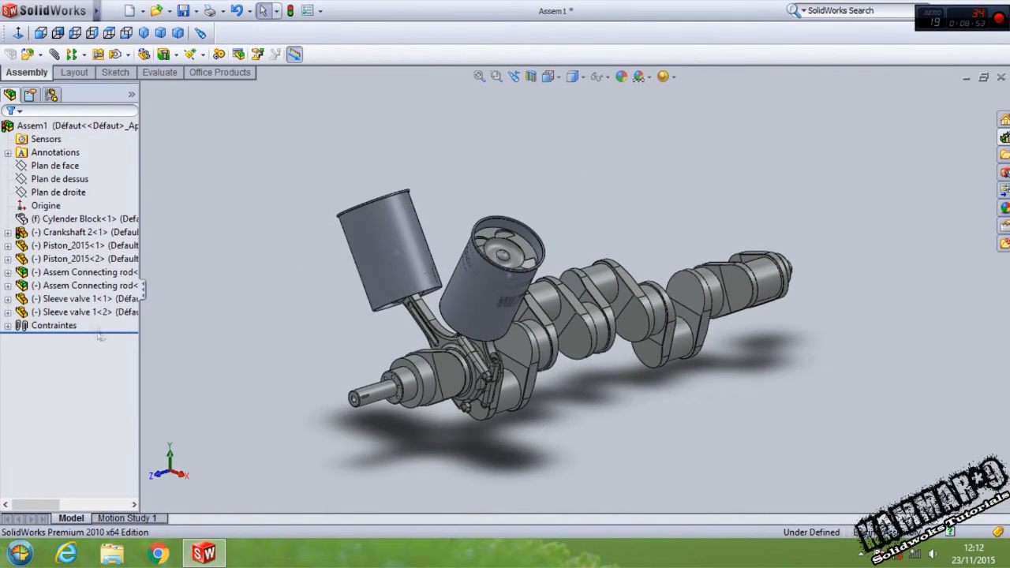
Linear-pattern the sleeve valves, rod subassemblies and pistons, editing the 450 mm spacing.
left_click(79, 312)
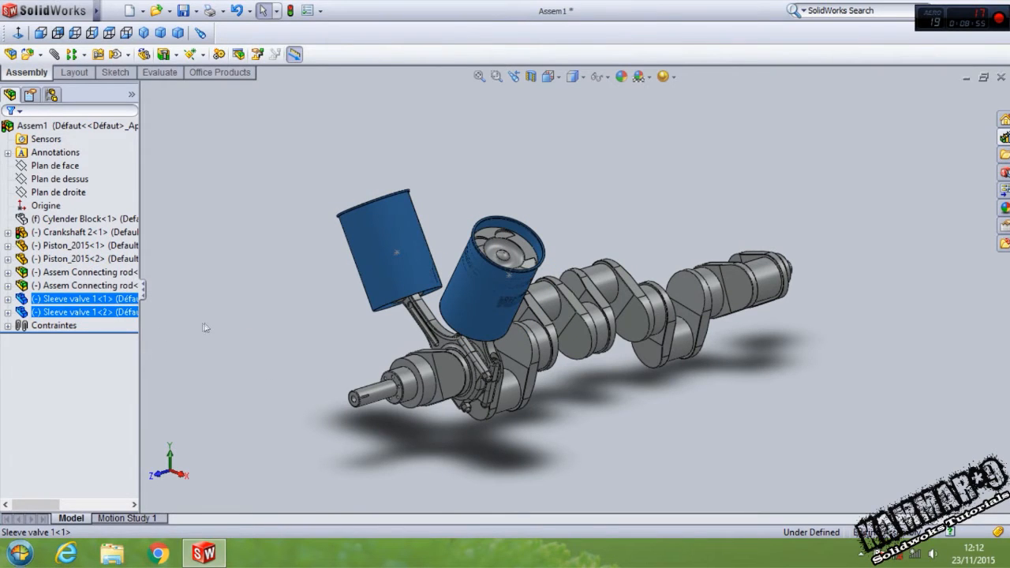
mouse_move(71, 298)
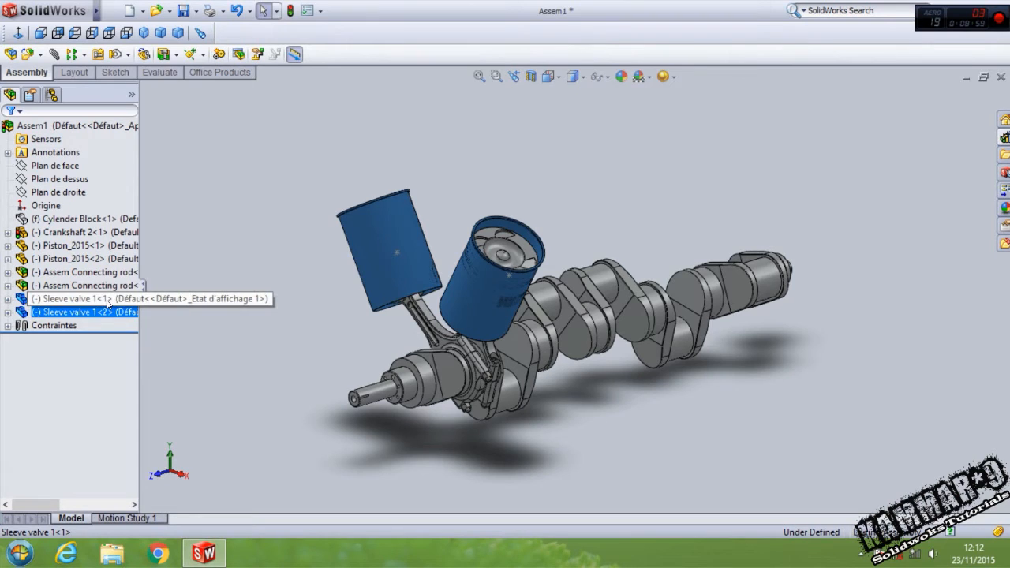
left_click(72, 259)
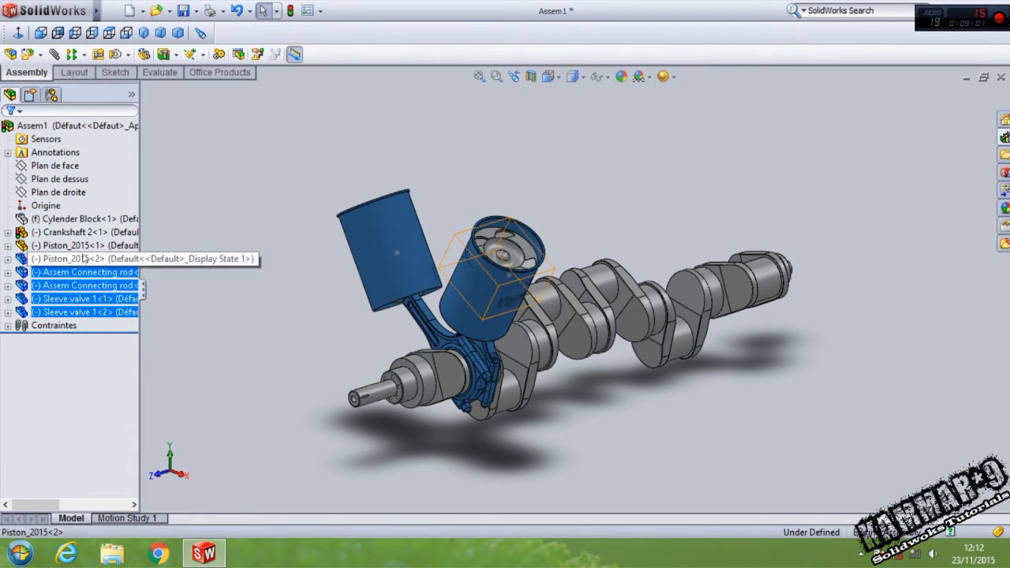
left_click(79, 245)
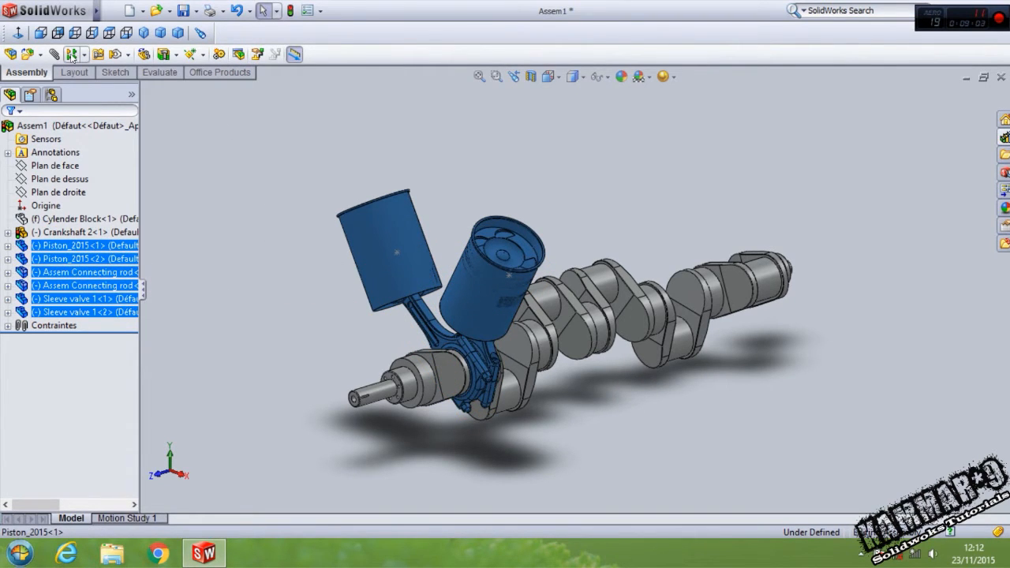
left_click(71, 54)
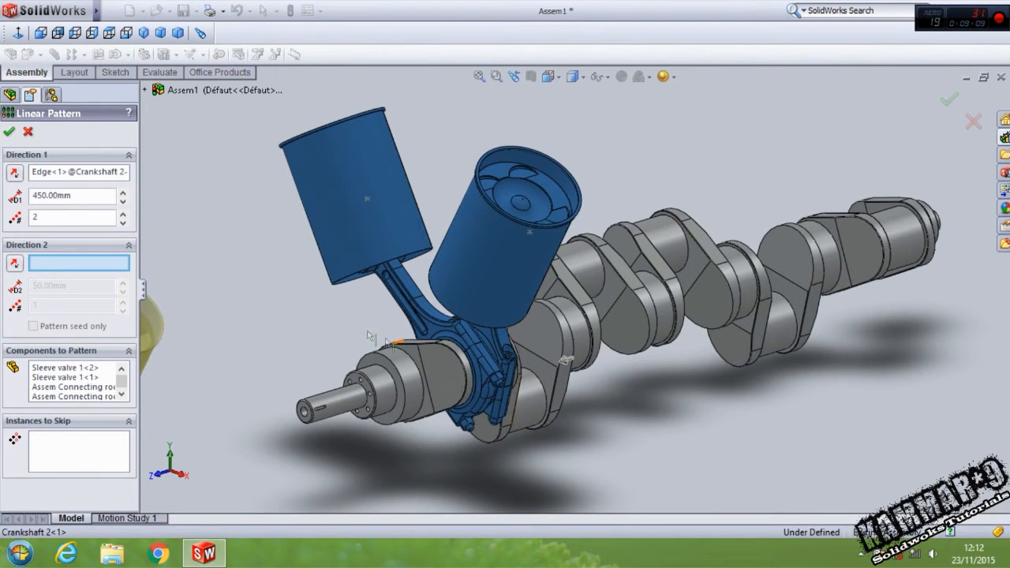
triple_click(71, 195)
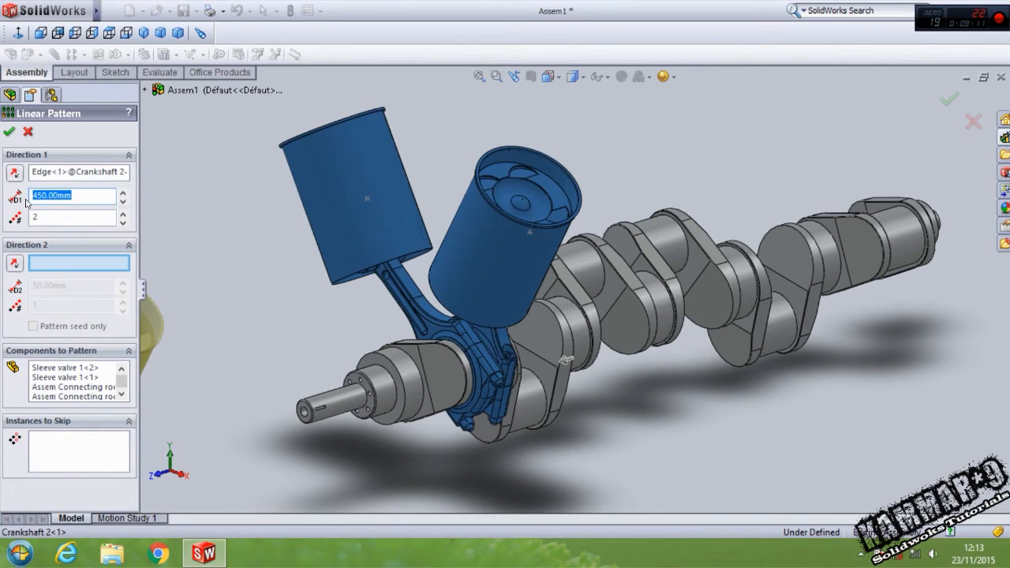
mouse_move(71, 195)
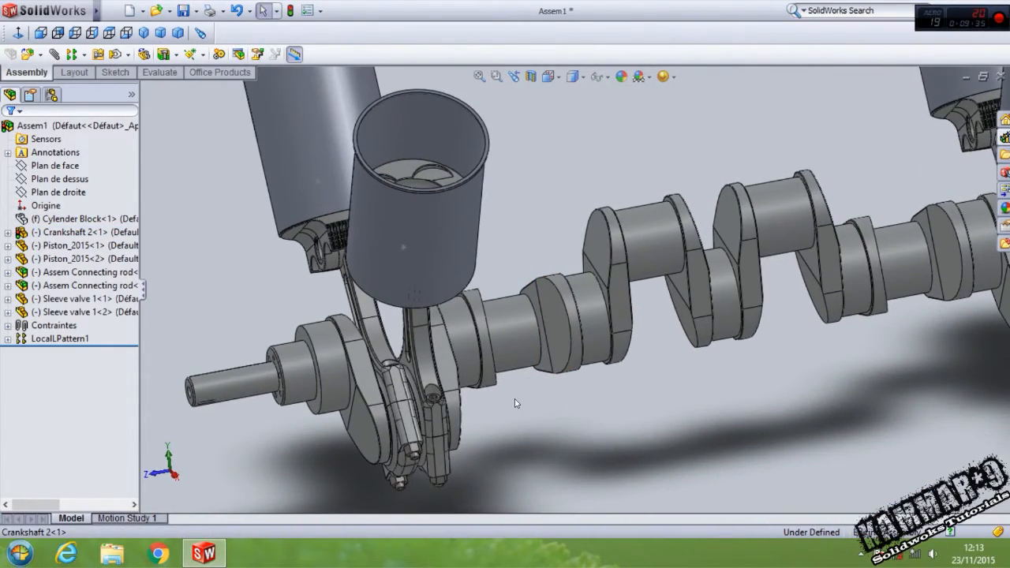
left_click_drag(513, 403, 490, 364)
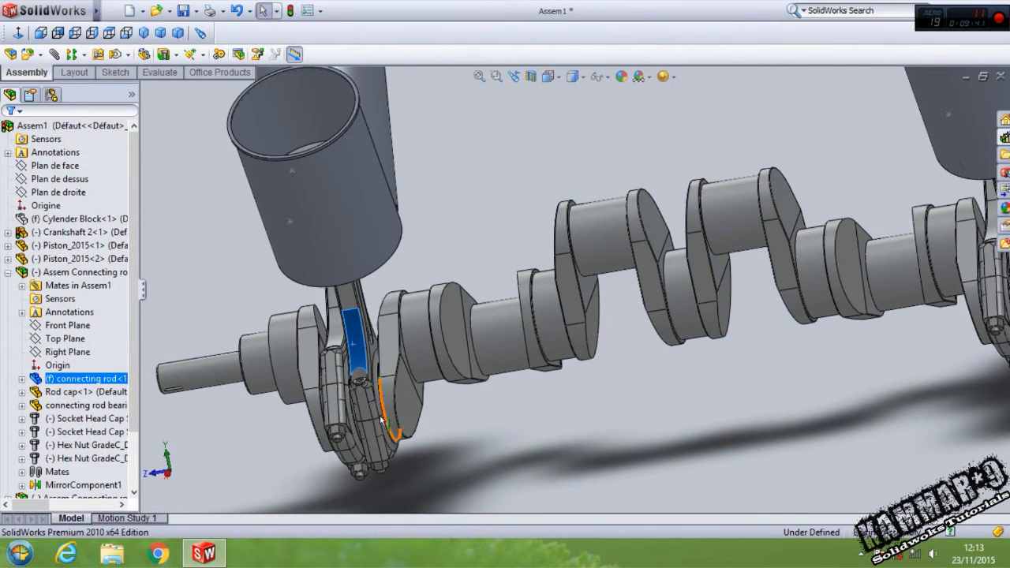
left_click(604, 259)
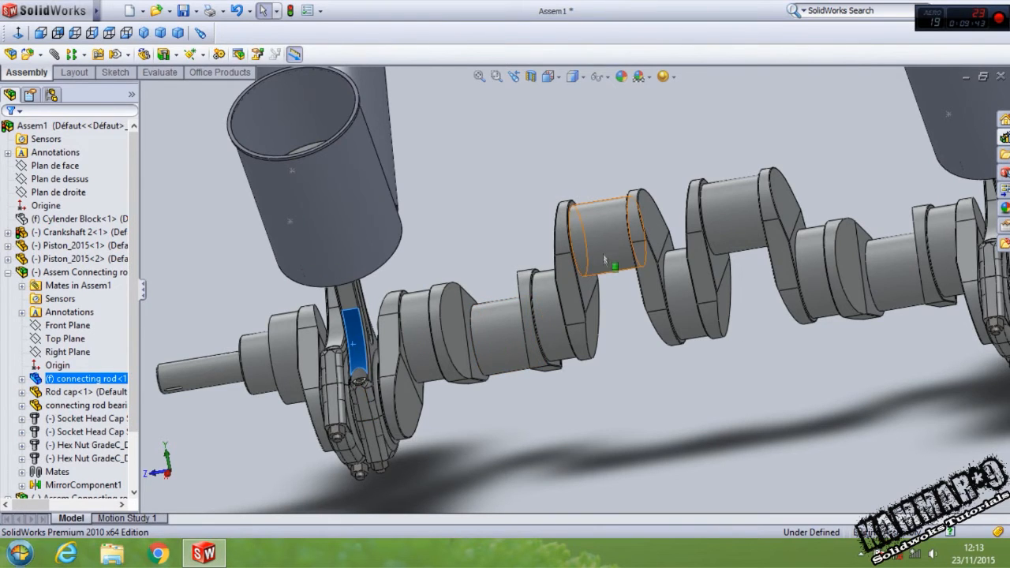
mouse_move(890, 266)
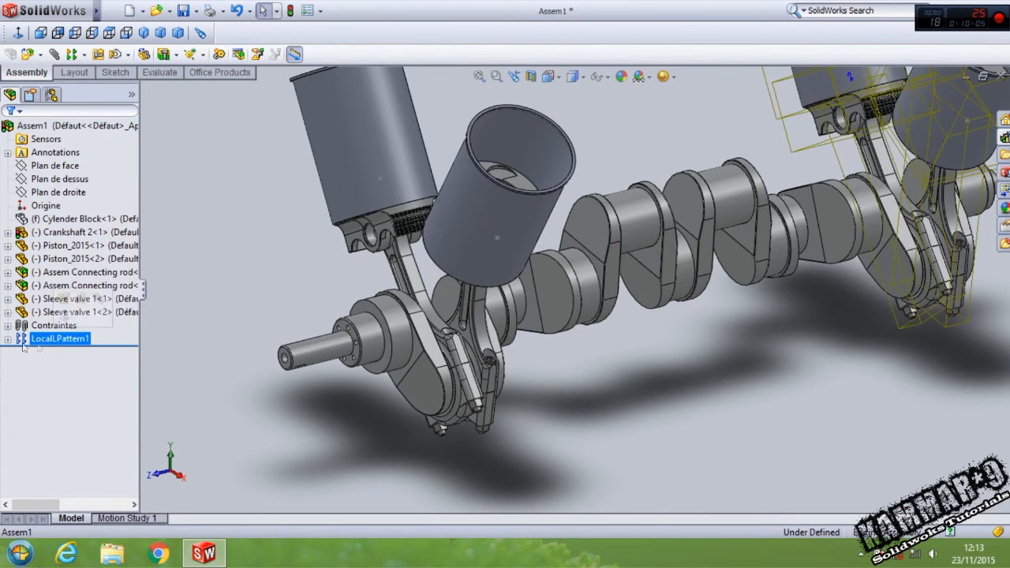
left_click(517, 340)
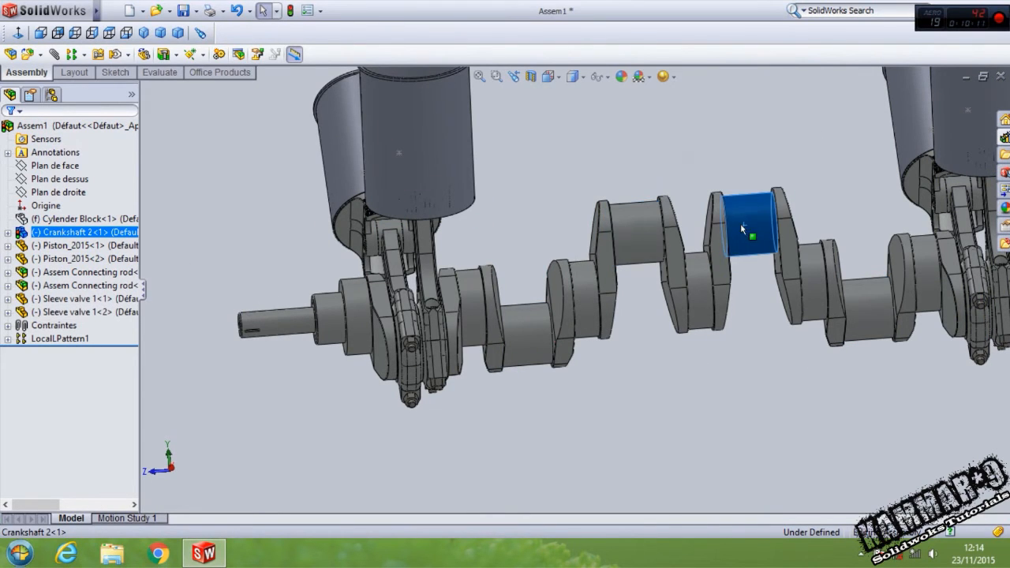
left_click(659, 413)
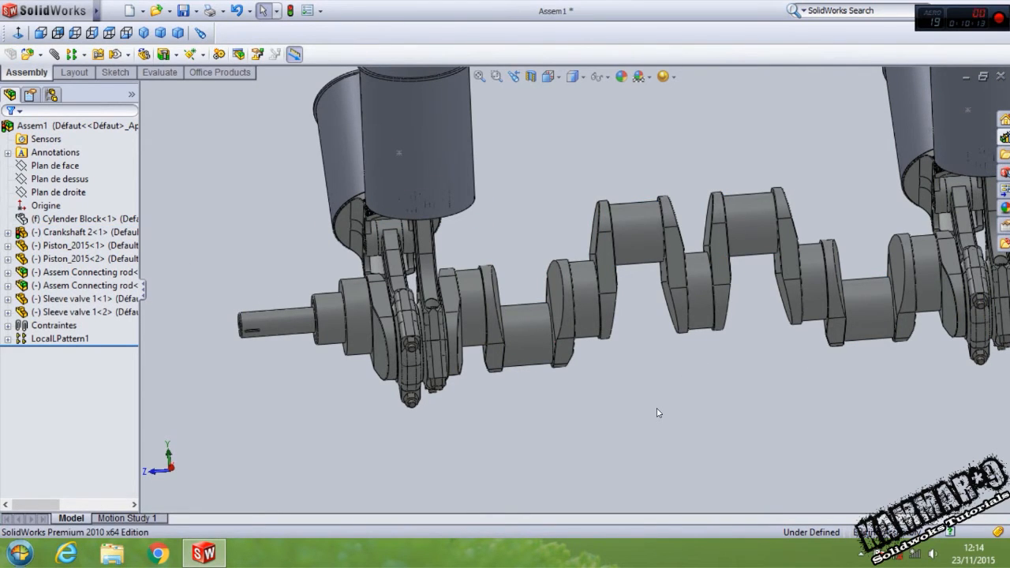